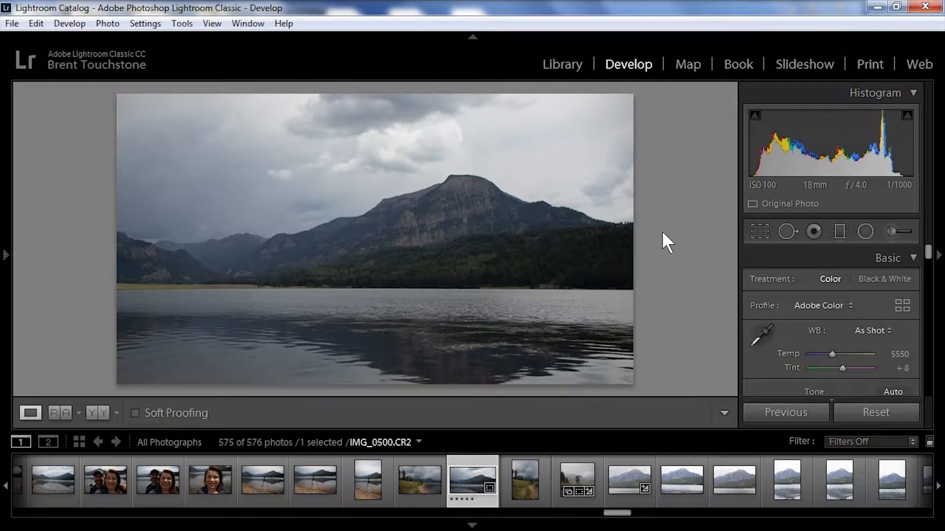
mouse_move(681, 242)
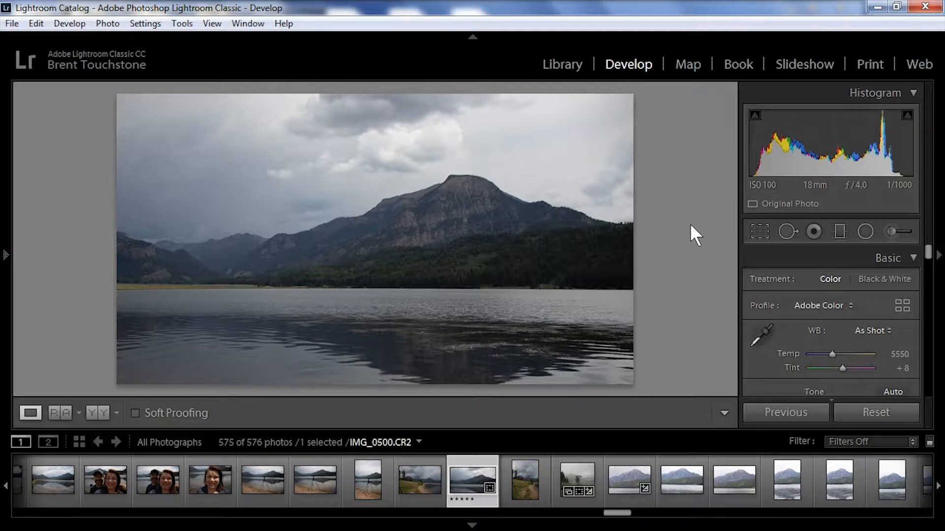
mouse_move(629, 202)
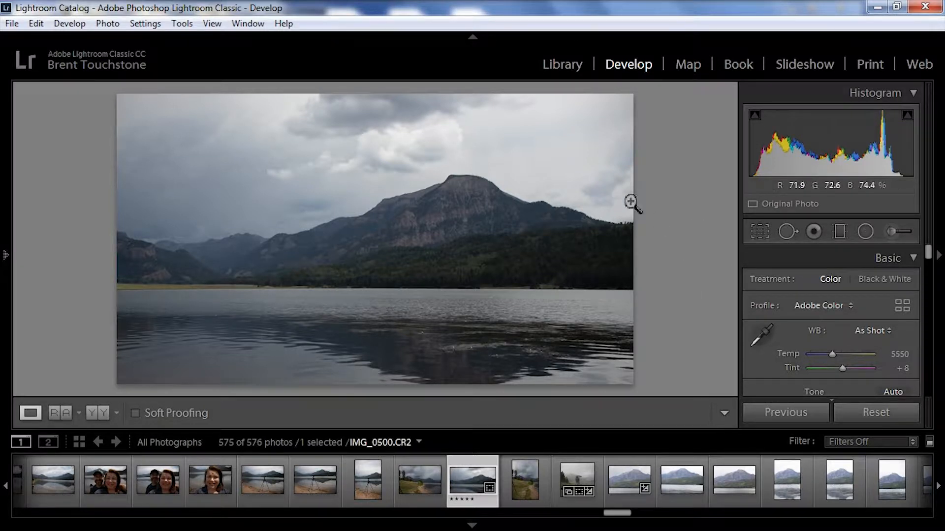
mouse_move(674, 161)
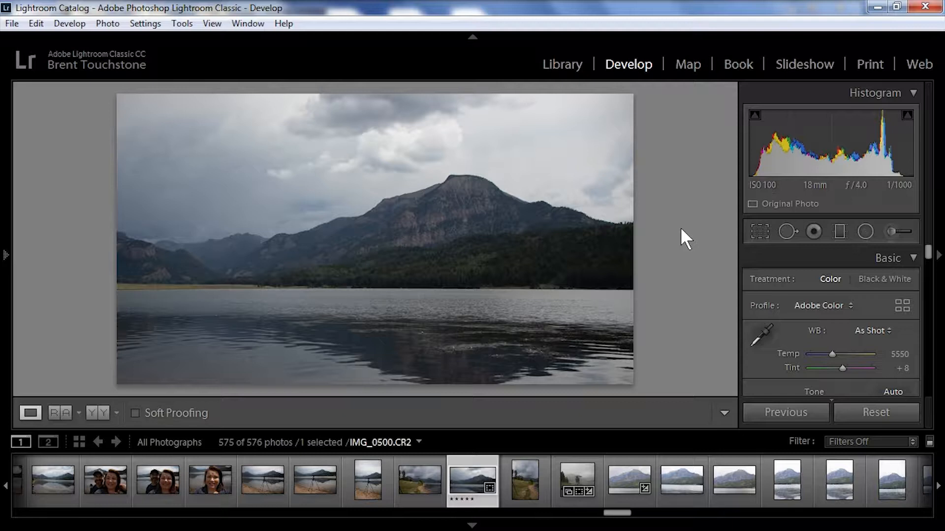
mouse_move(390, 280)
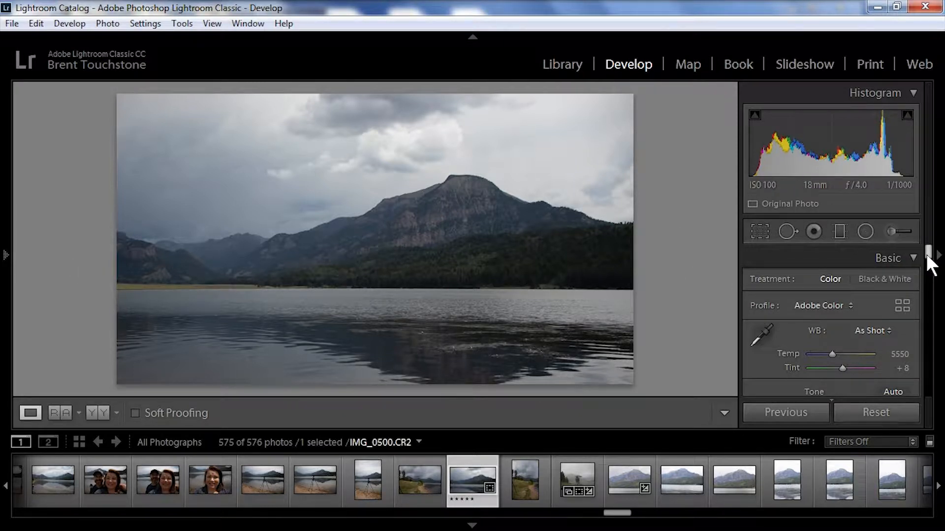
- In the Basic panel, set Highlights −67, Shadows +81, Contrast +26 and Exposure +0.12
scroll(down, 3)
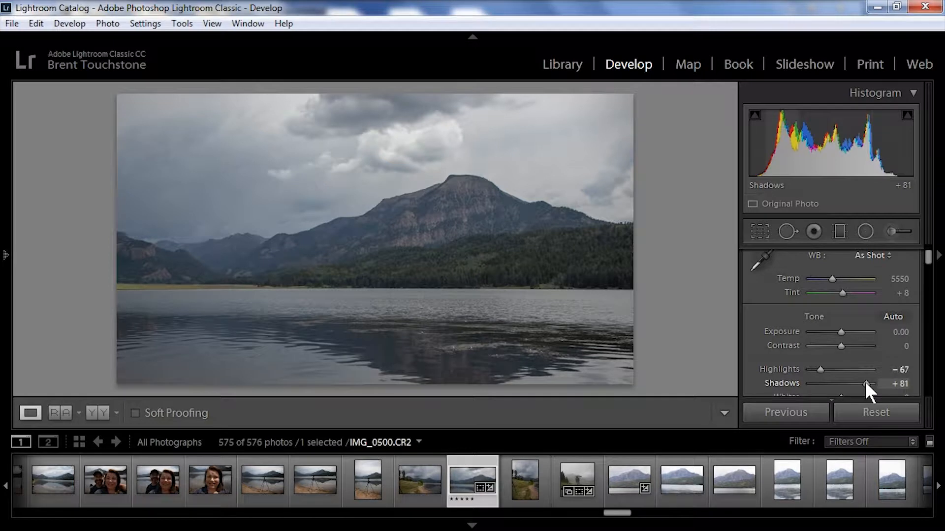
mouse_move(447, 212)
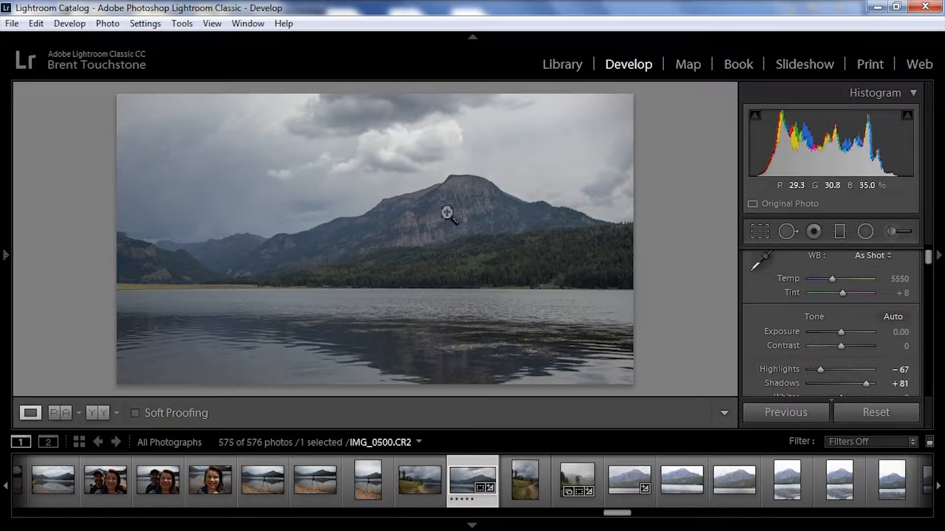
mouse_move(843, 353)
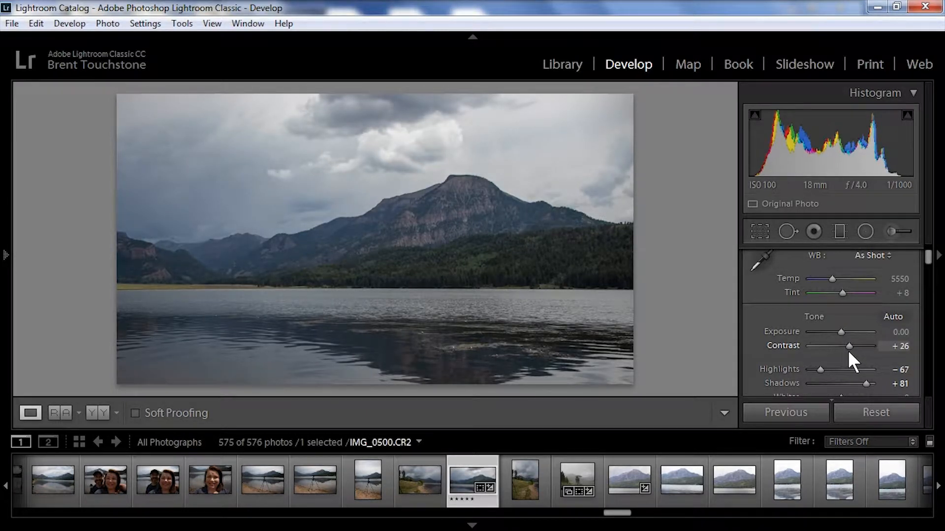
mouse_move(619, 360)
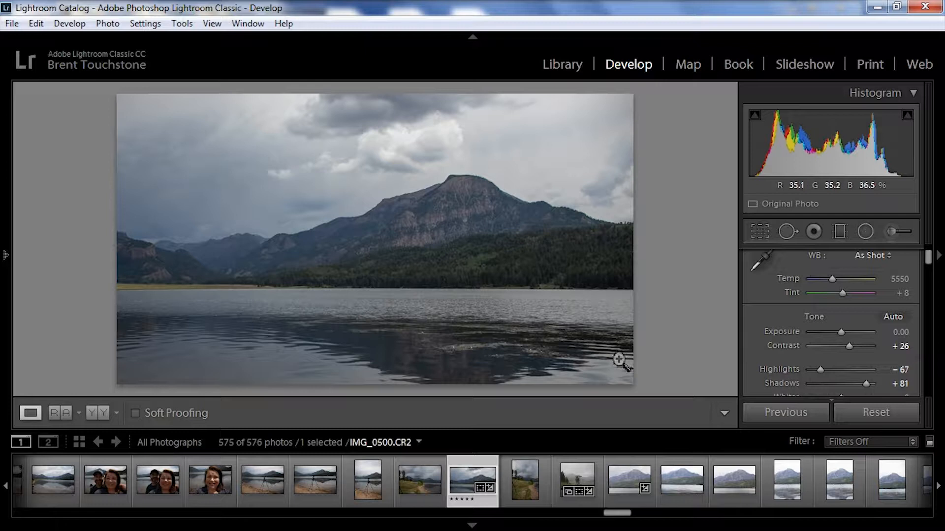
mouse_move(843, 335)
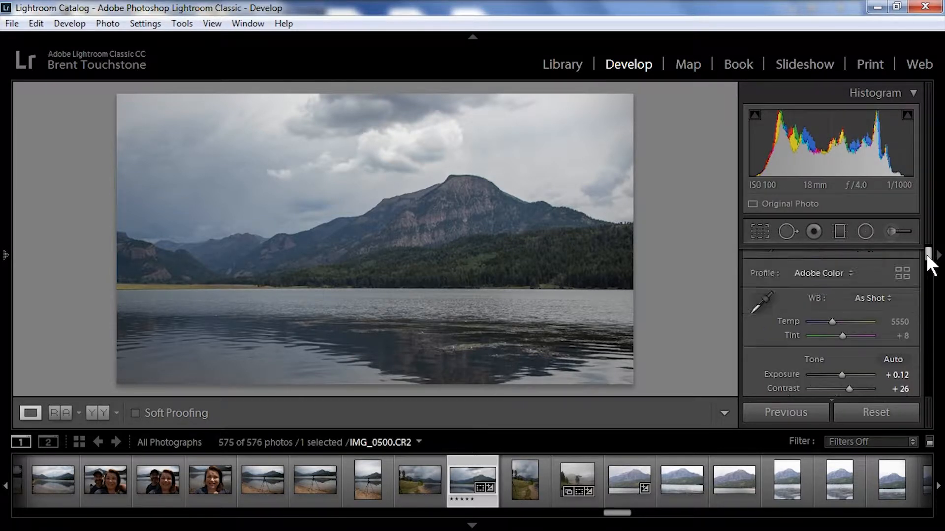
mouse_move(597, 303)
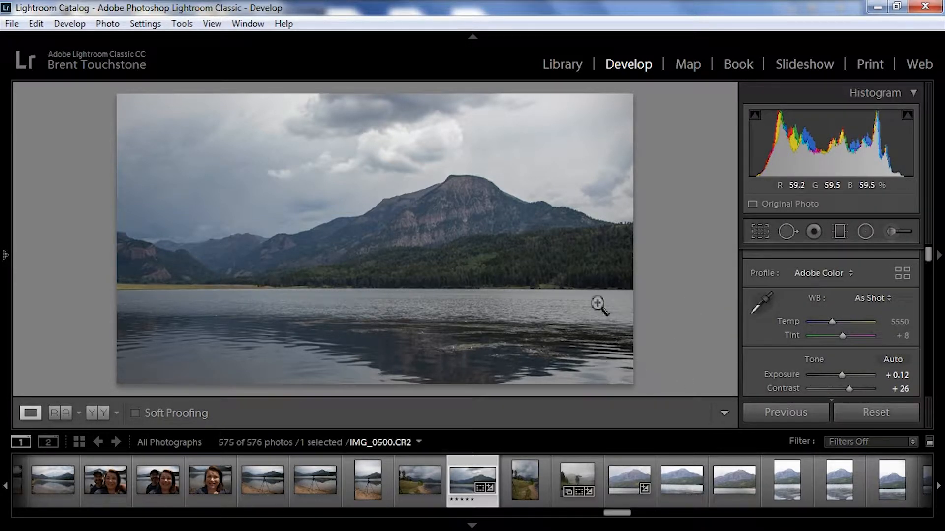
mouse_move(896, 235)
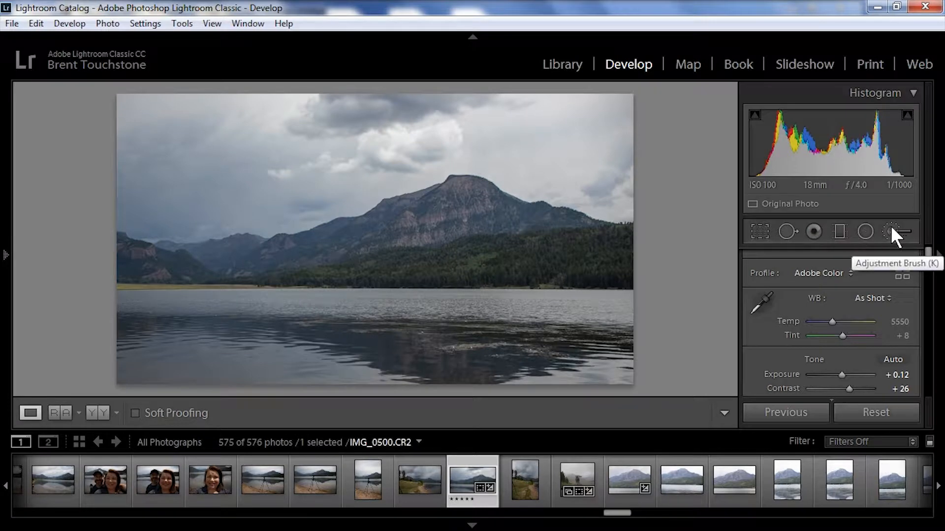
- Set up a Dodge (Lighten) brush, size 14, feather 100, flow 60, zoomed 1:1 on the forest
click(897, 231)
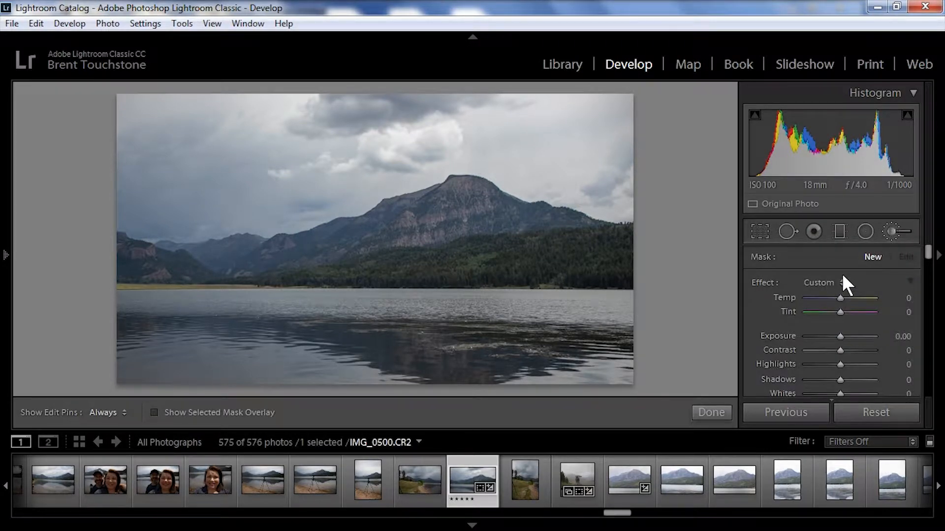
click(820, 282)
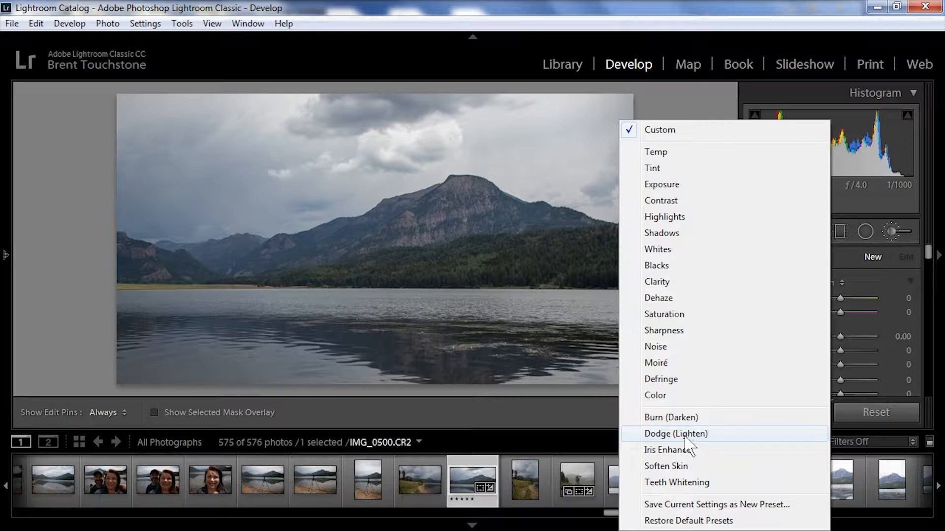
click(676, 434)
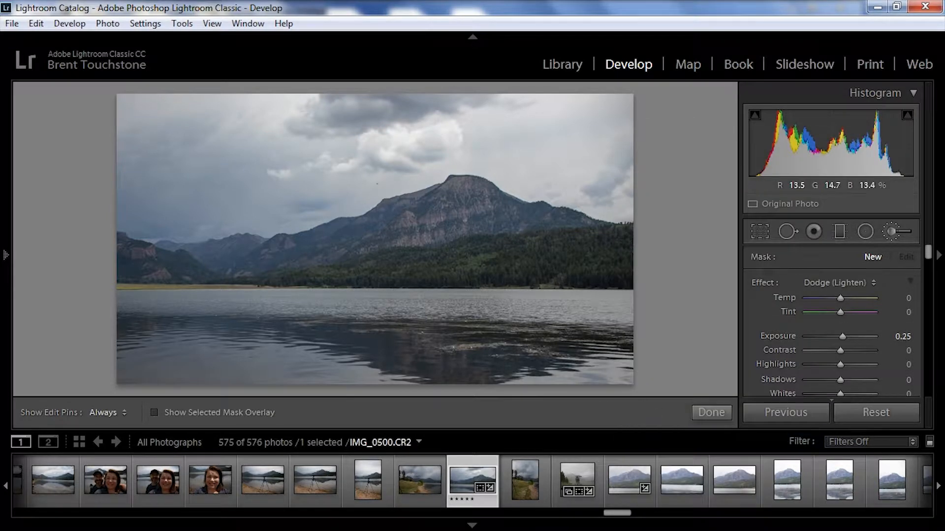
click(5, 254)
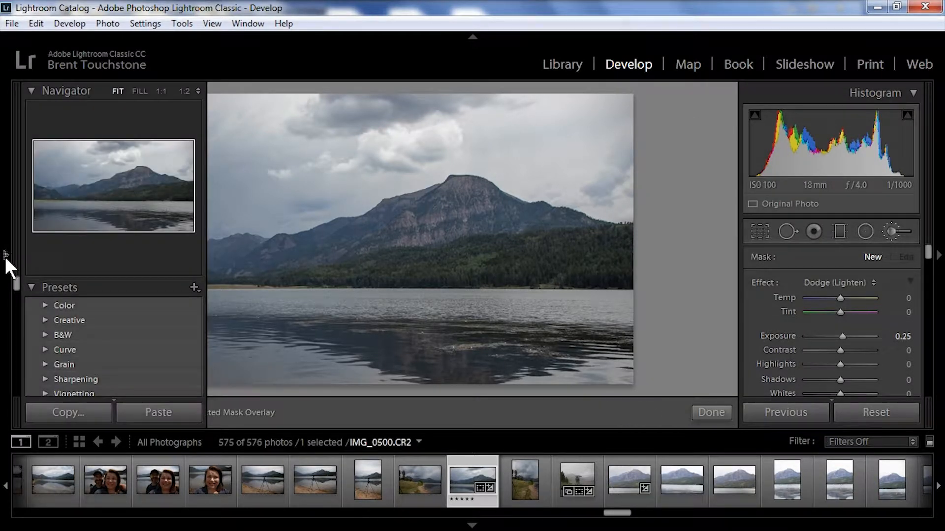
click(161, 91)
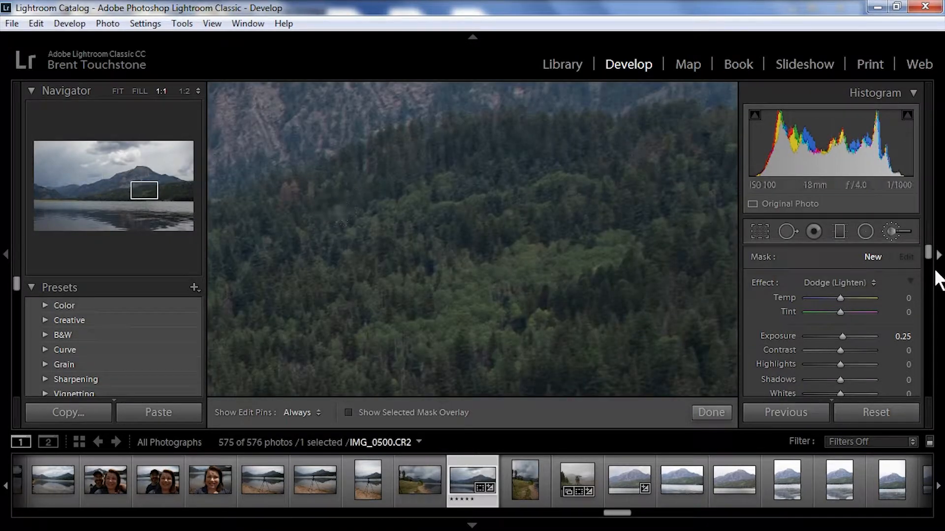
scroll(down, 3)
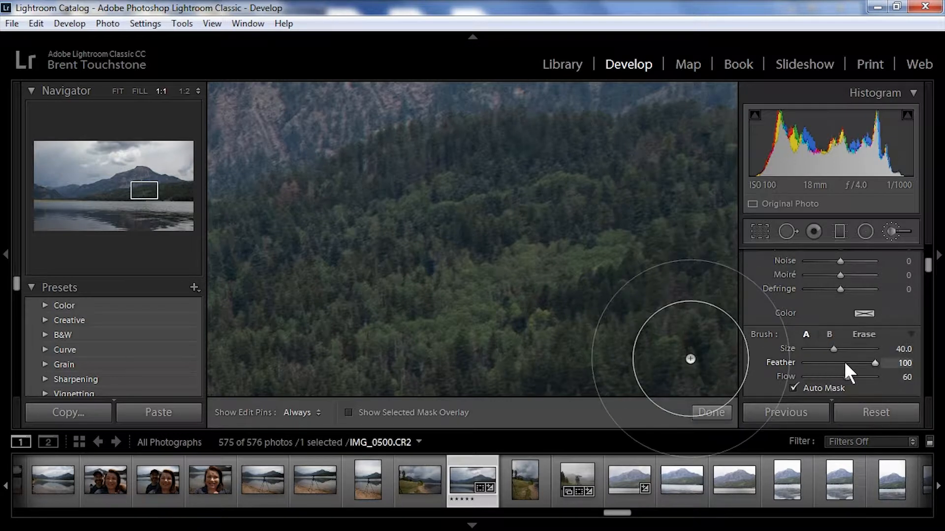
mouse_move(794, 388)
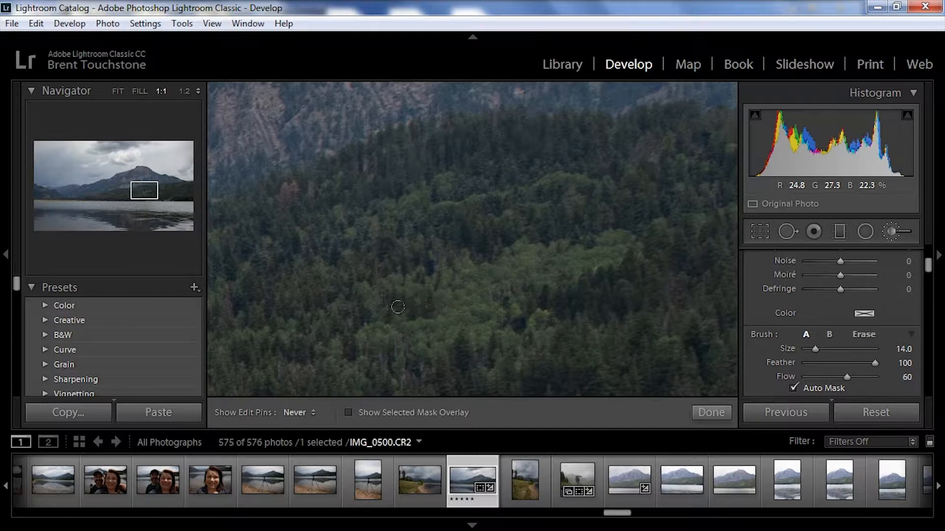
mouse_move(464, 311)
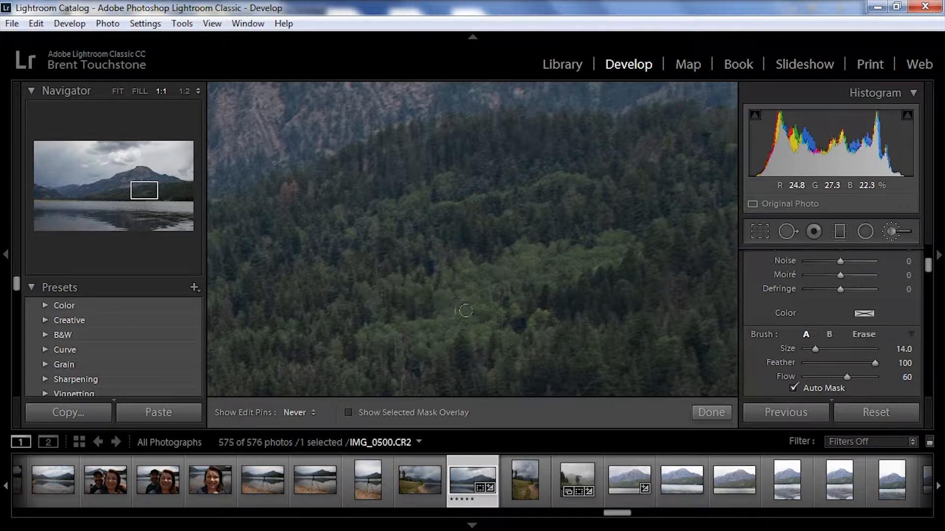
mouse_move(603, 231)
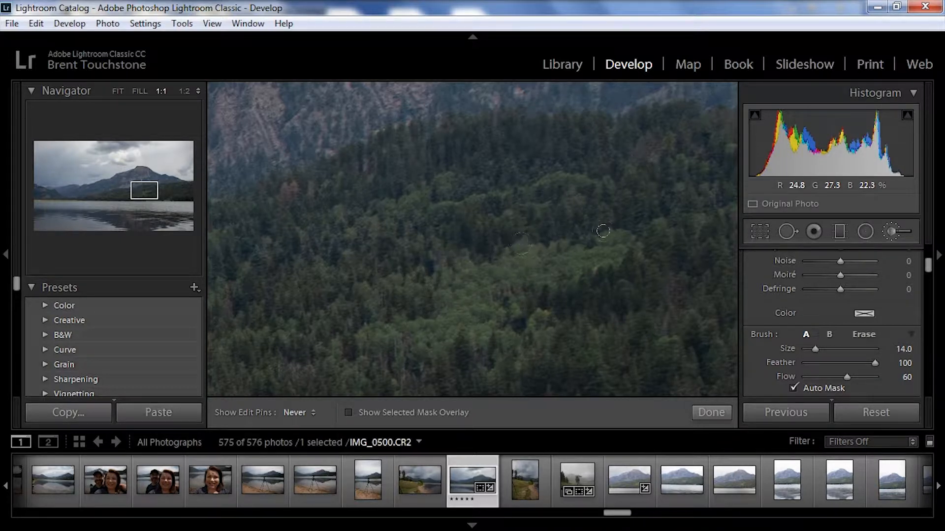
mouse_move(482, 307)
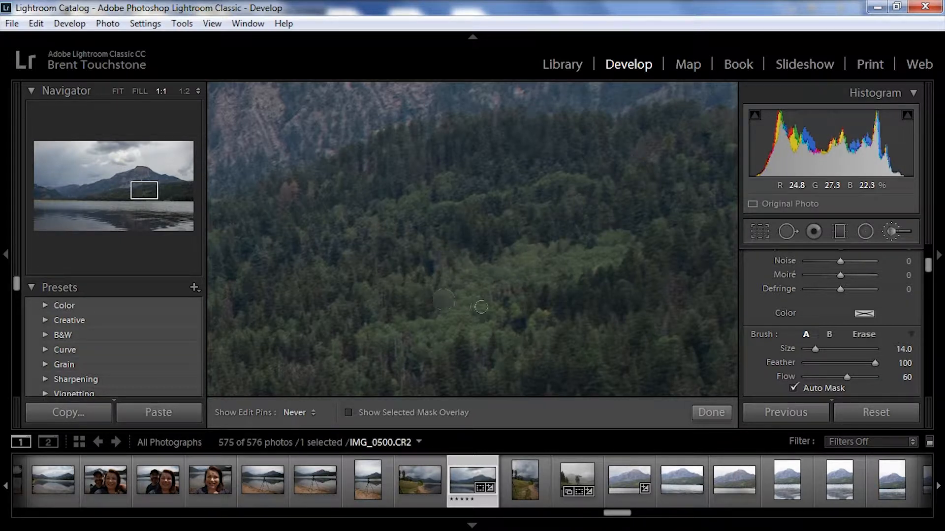
- With the mask overlay on, paint dodge over light forest patches, then over the shoreline grass
click(296, 413)
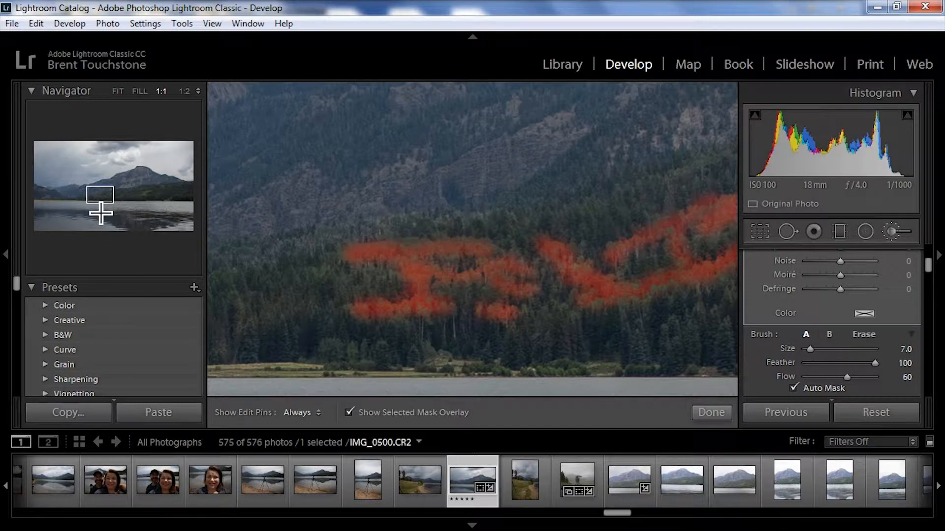
drag(99, 196, 142, 201)
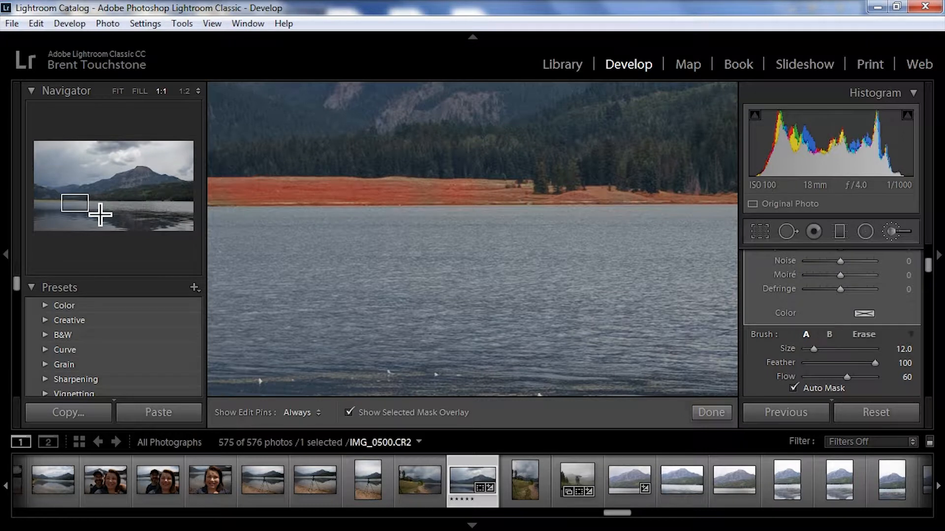
mouse_move(143, 161)
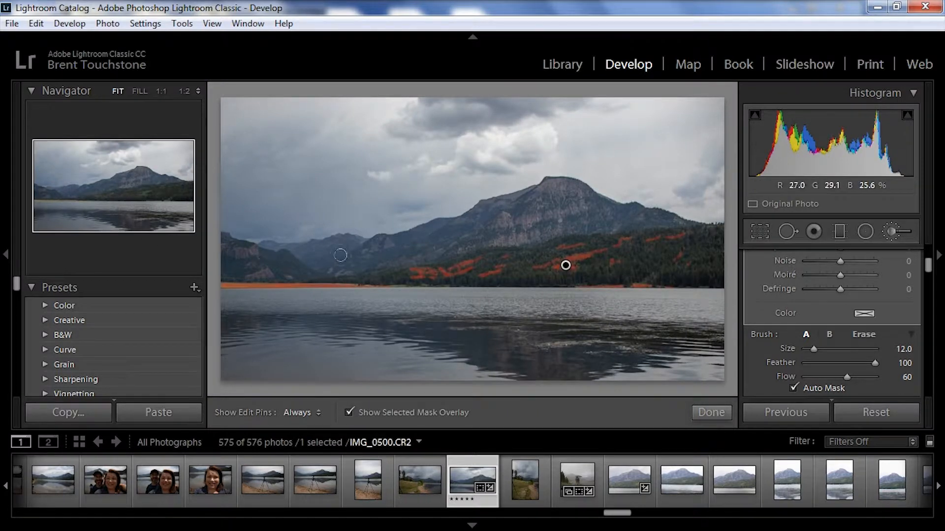
mouse_move(673, 228)
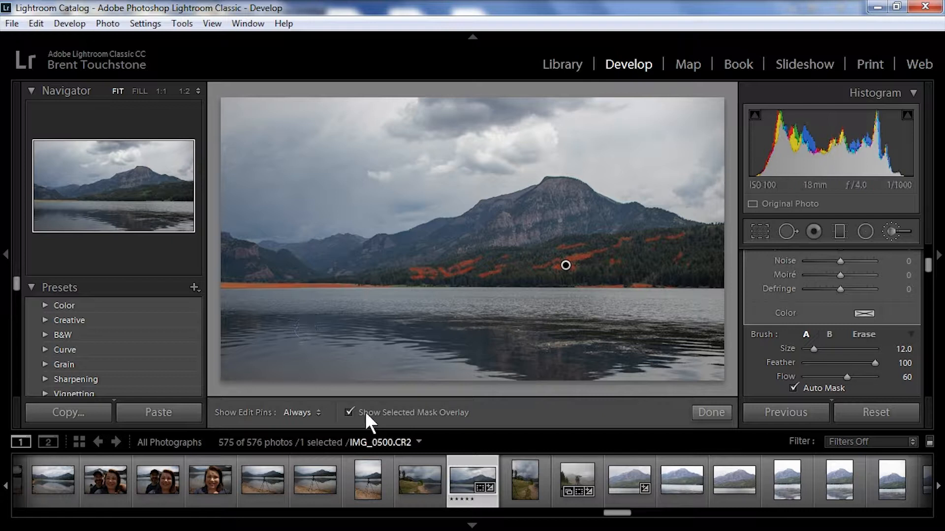
click(349, 413)
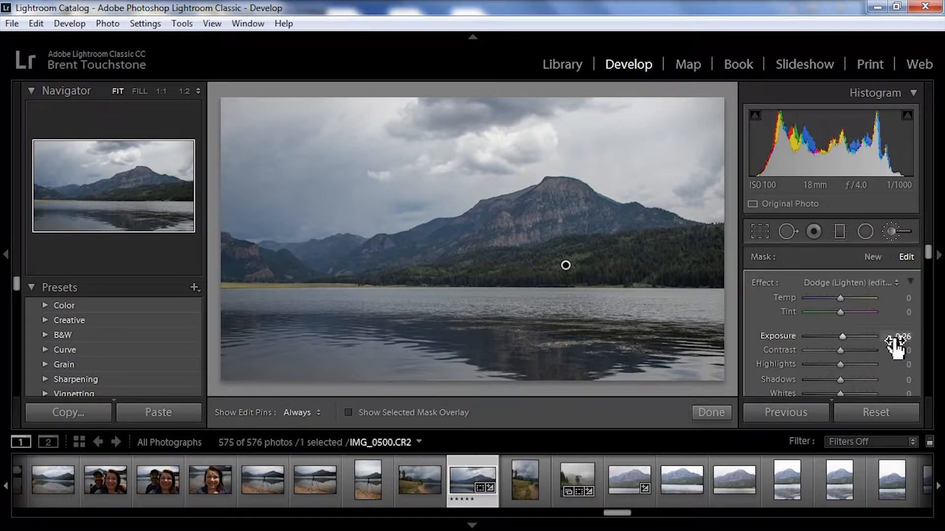
double_click(902, 336)
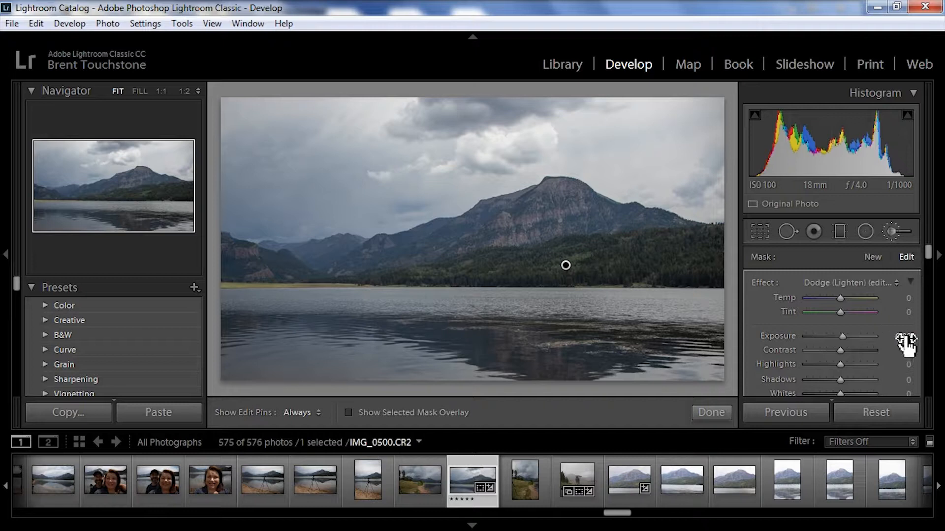
double_click(901, 336)
text(.35)
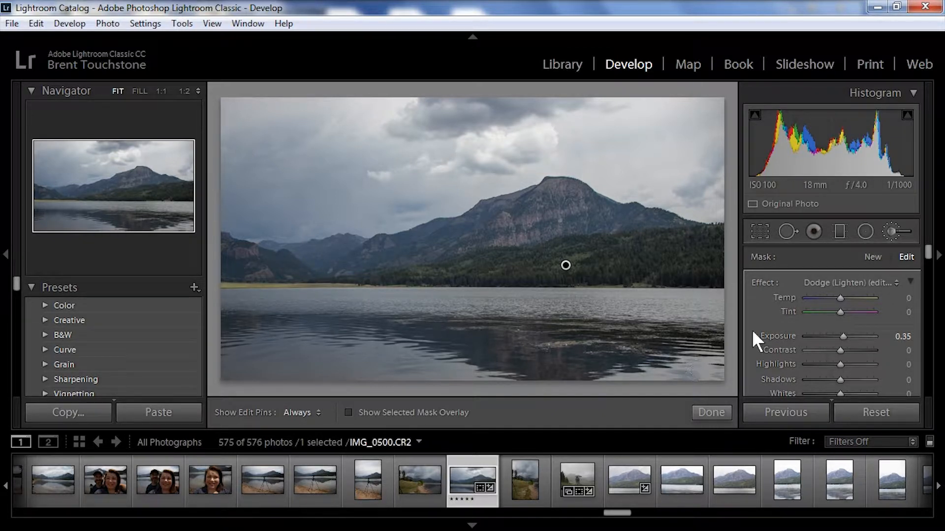
mouse_move(758, 389)
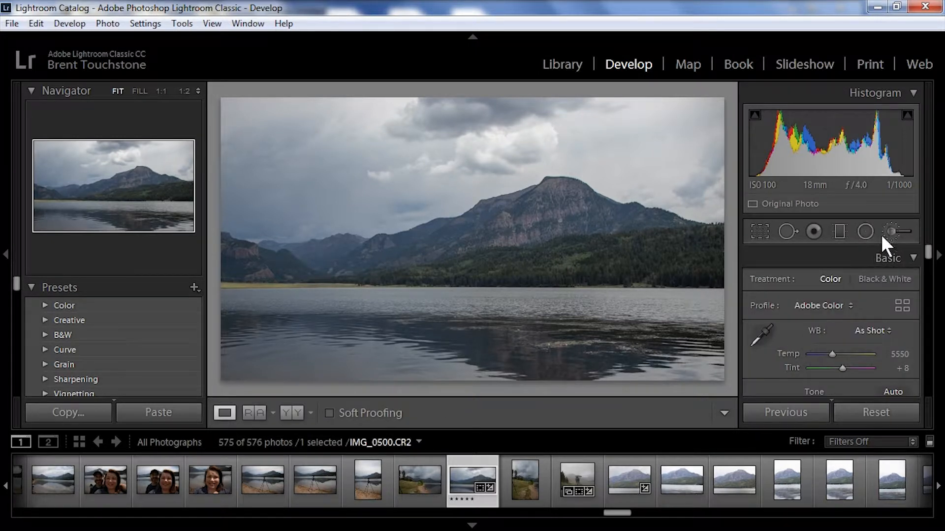
- Paint a Burn (Darken) brush over the forested hillsides, checking with the mask overlay
click(897, 231)
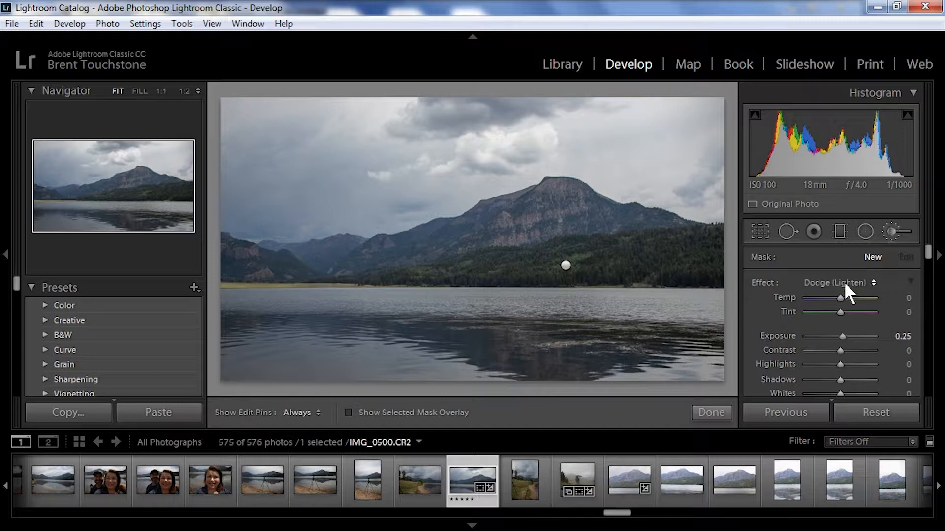
click(835, 283)
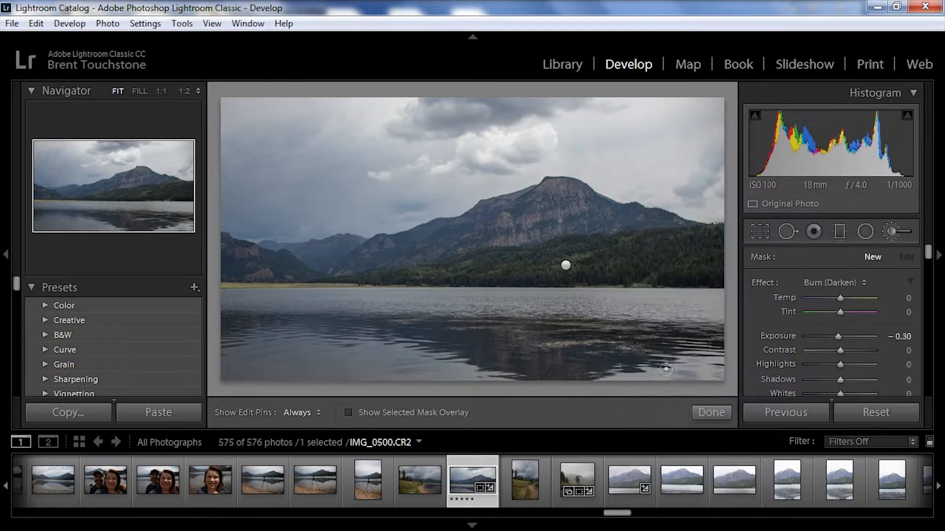
mouse_move(541, 300)
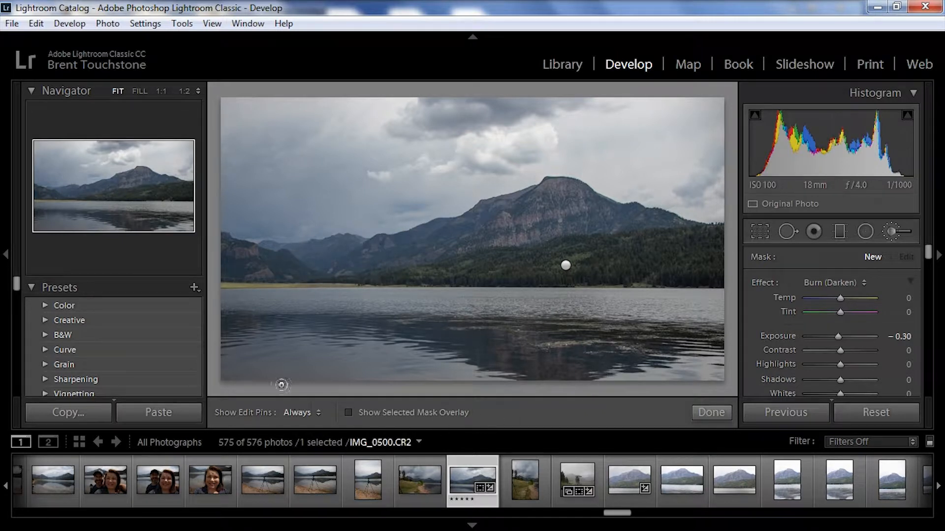
click(349, 413)
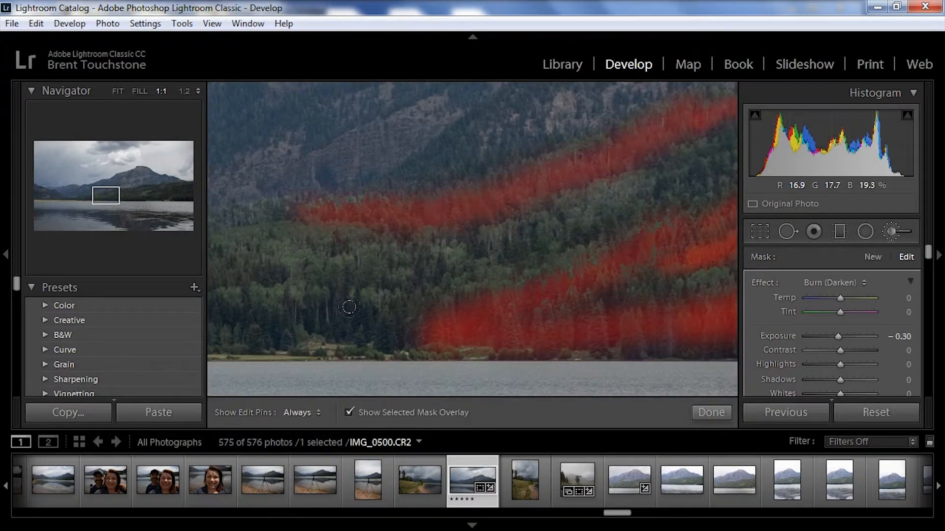
- Return to Fit view, hide the mask overlay and ease the burn exposure to −0.17
click(118, 91)
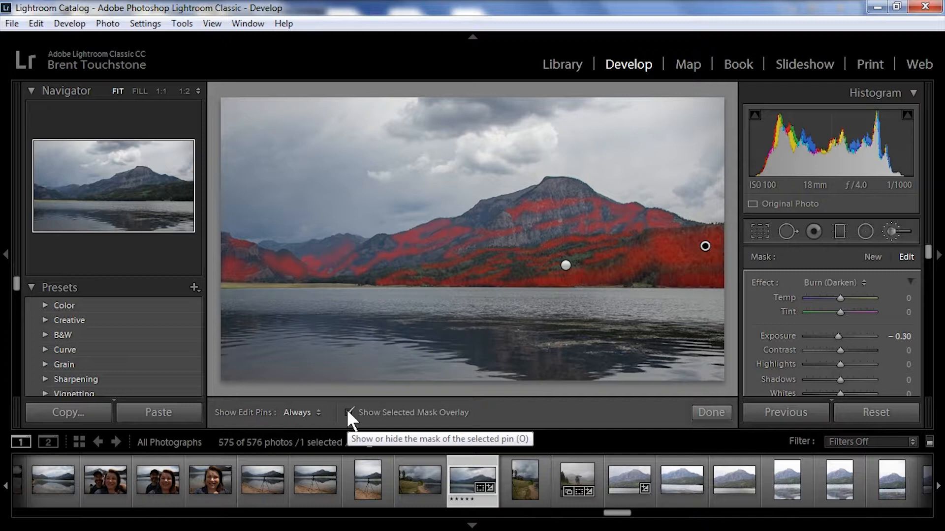
click(349, 413)
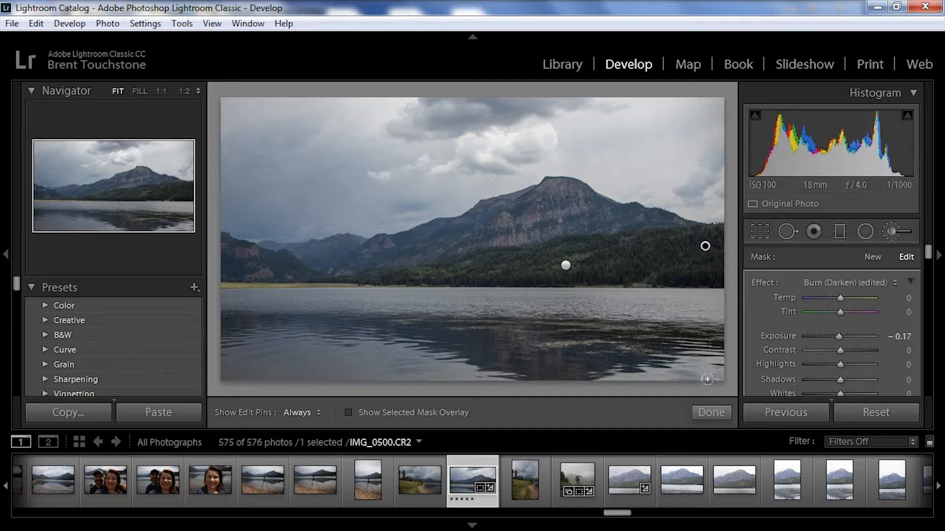
mouse_move(355, 242)
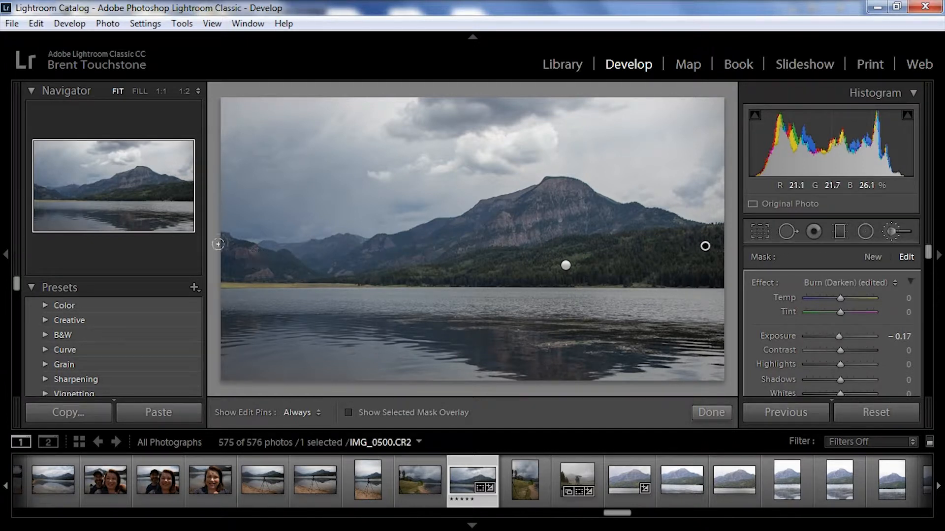
mouse_move(551, 184)
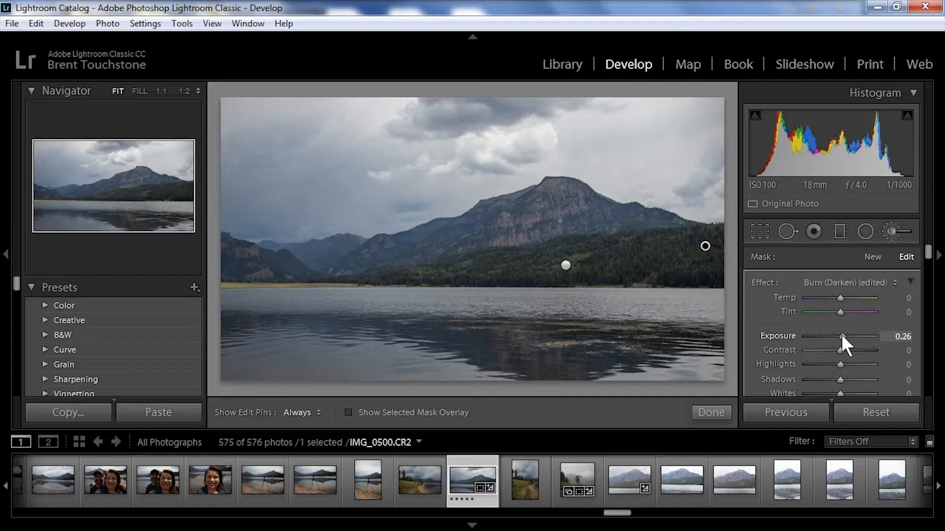
- Try exposure values on the burn pin, then exit the Adjustment Brush with Done
scroll(down, 3)
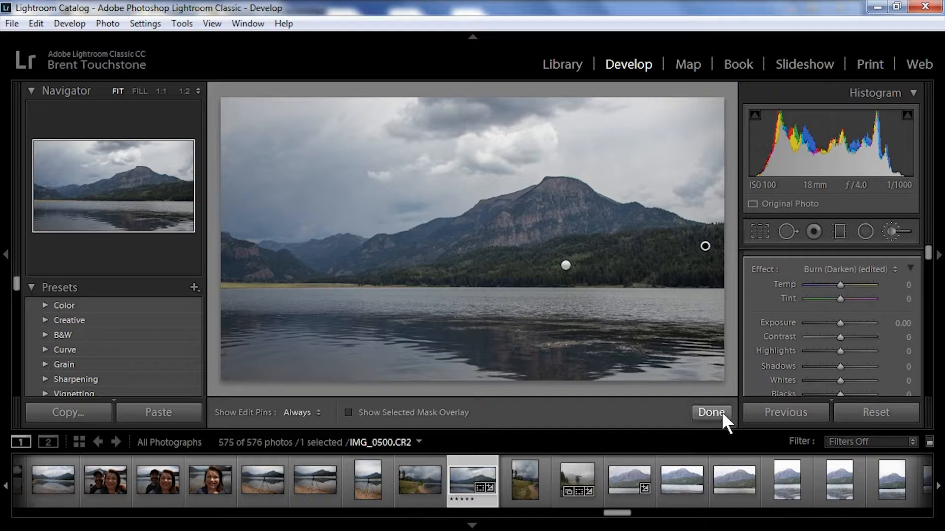
click(711, 412)
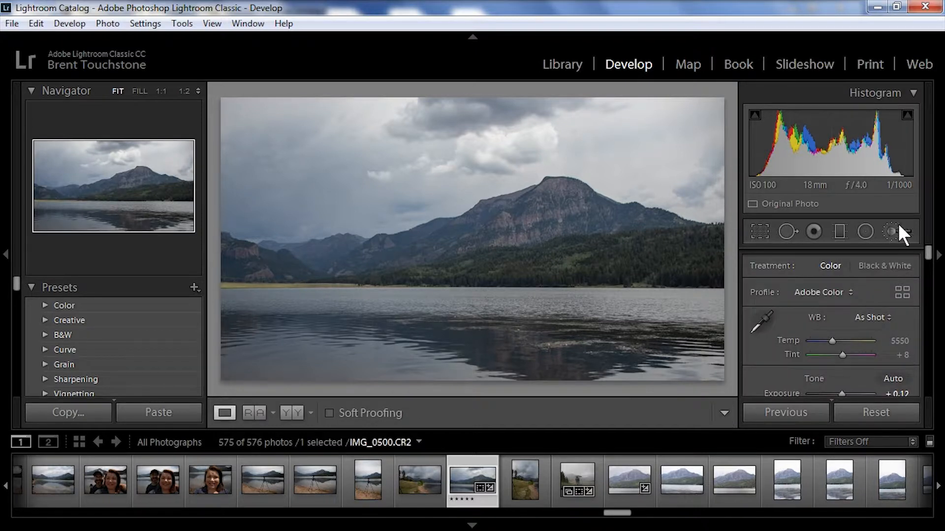
- Paint a new zeroed brush mask over the rocky cliffs at 1:1, then hide the overlay
click(891, 231)
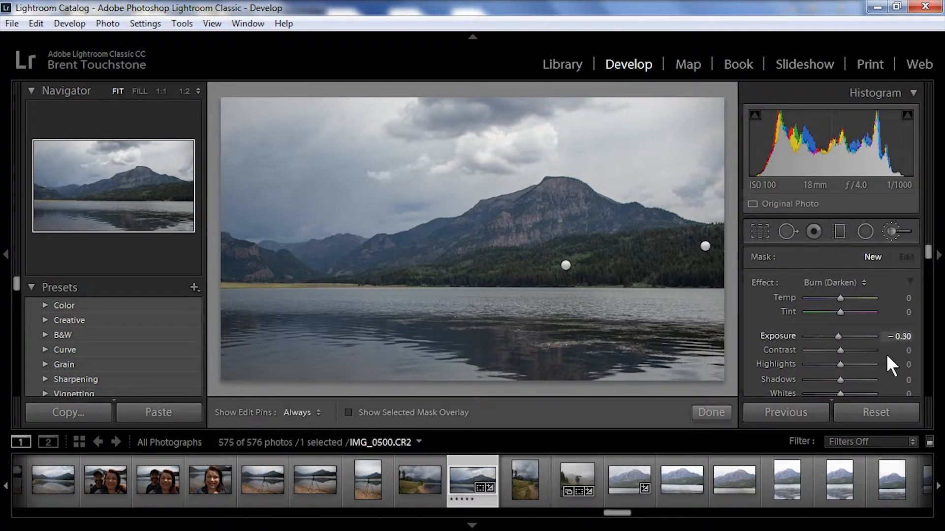
mouse_move(843, 343)
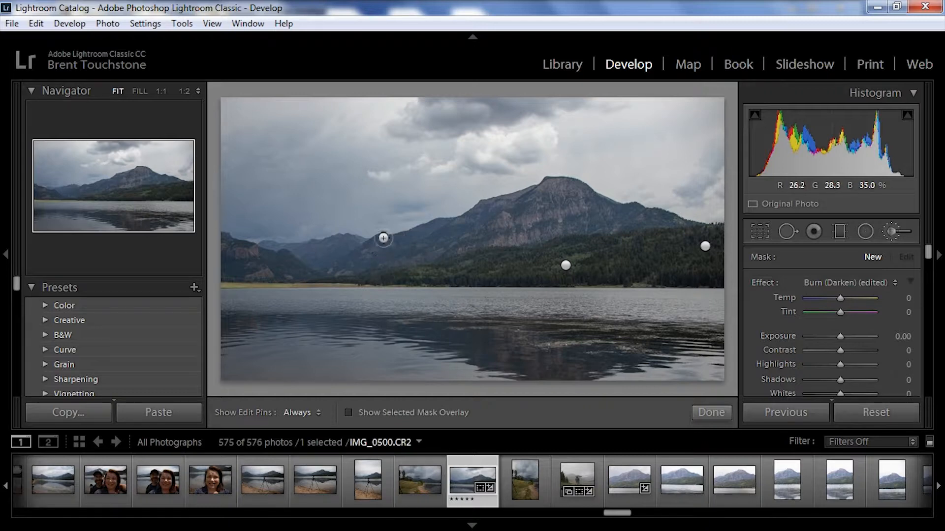
mouse_move(132, 187)
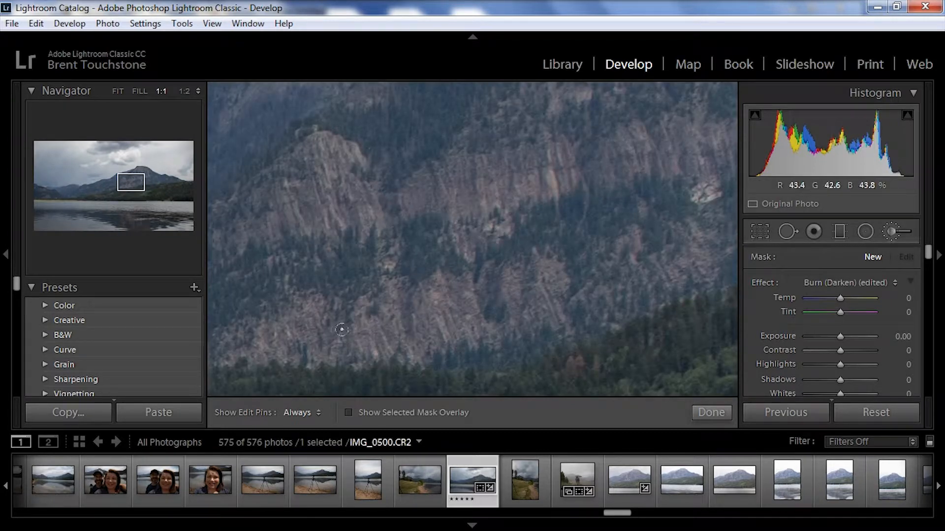
click(301, 413)
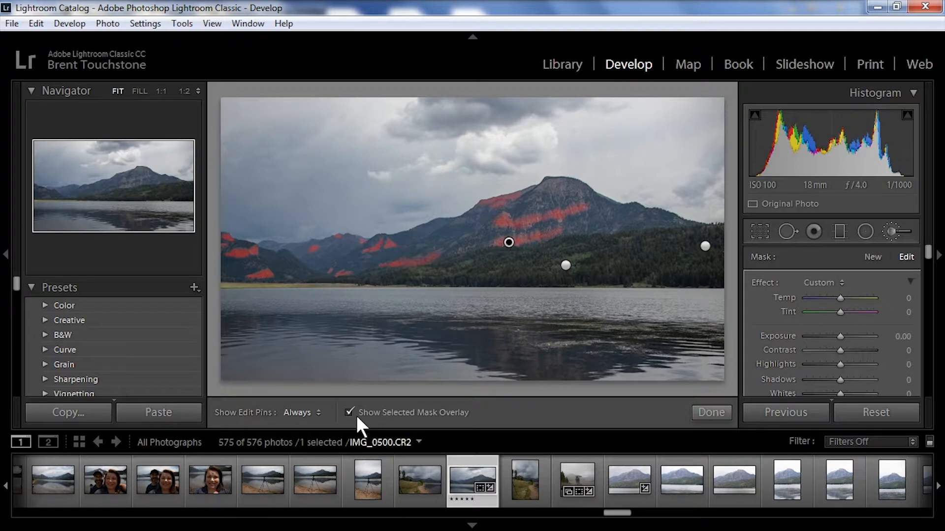
click(348, 413)
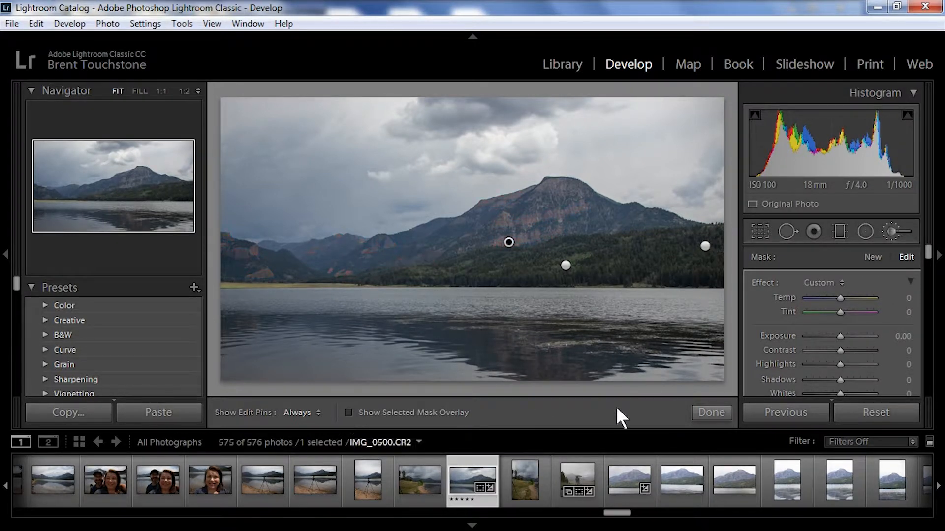
mouse_move(843, 343)
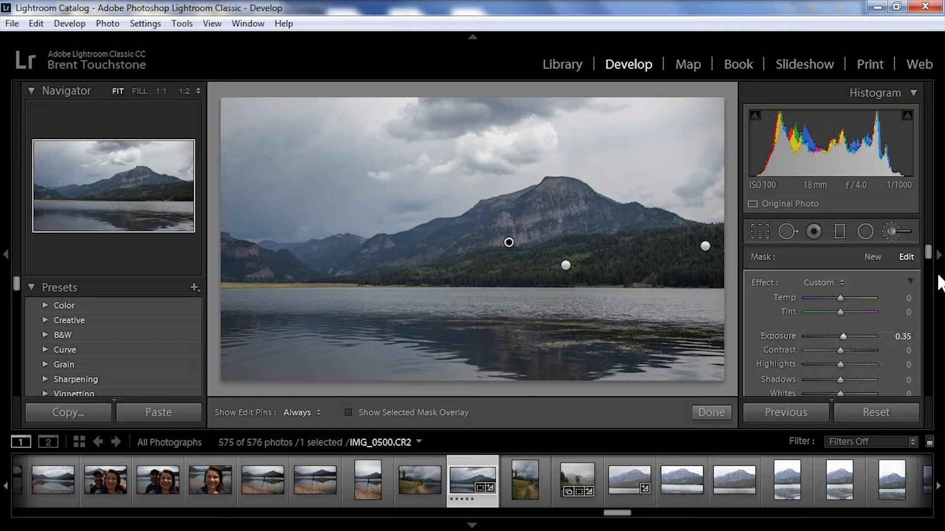
- Give the cliff mask exposure 0.35, clarity 39, temp 46 and tint 15, then finish
scroll(down, 3)
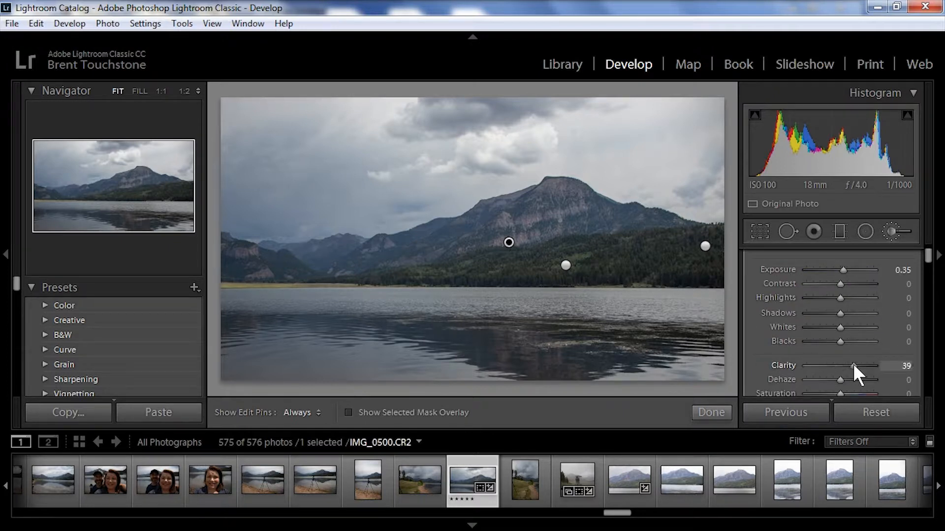
mouse_move(916, 326)
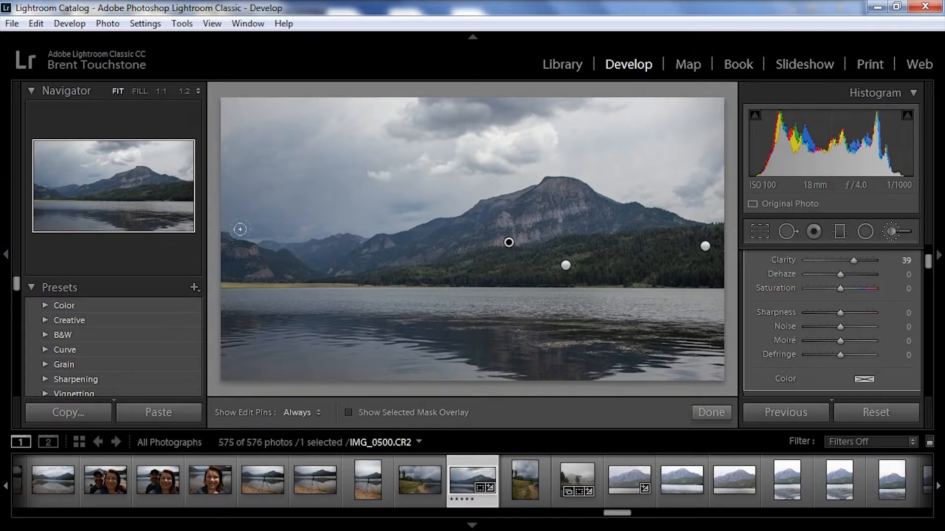
mouse_move(842, 292)
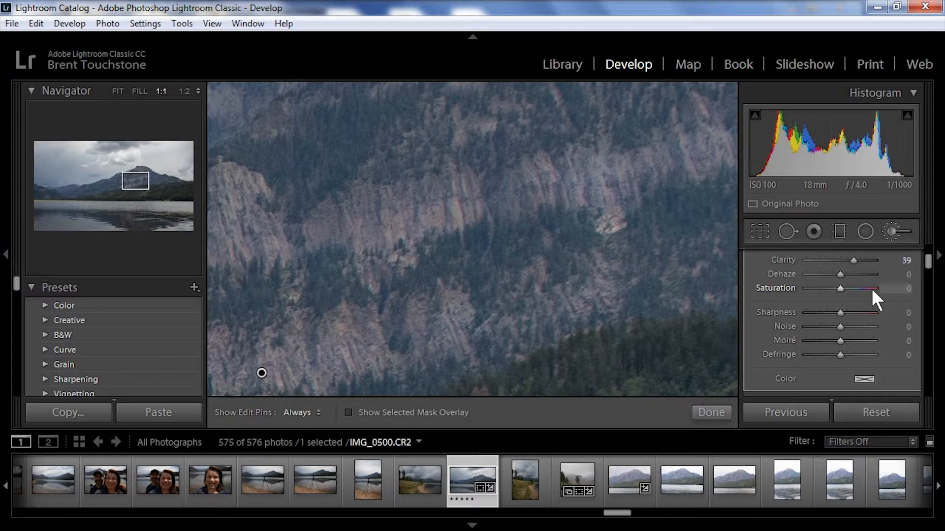
mouse_move(931, 268)
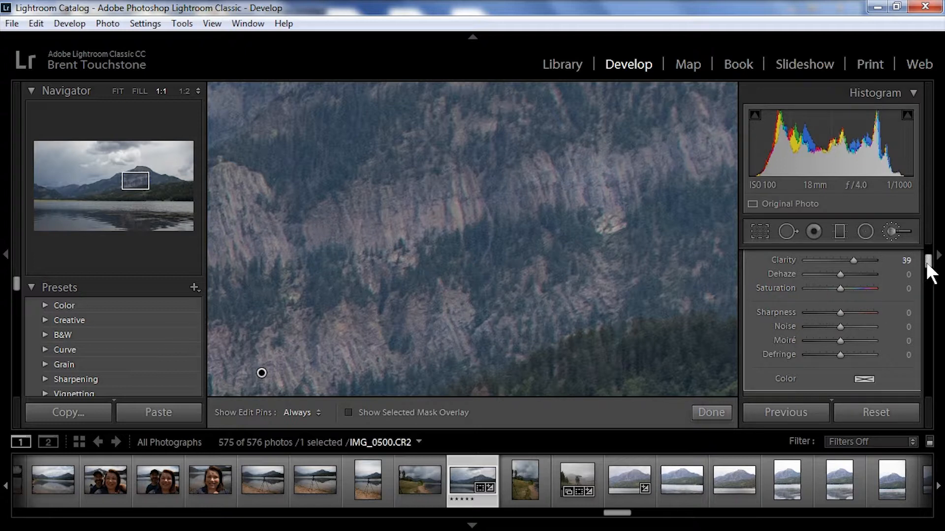
scroll(up, 3)
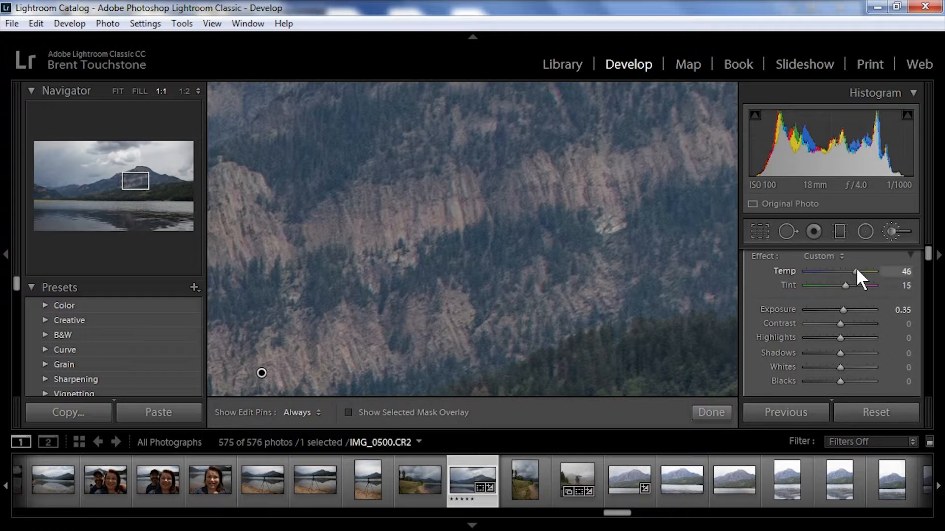
mouse_move(826, 316)
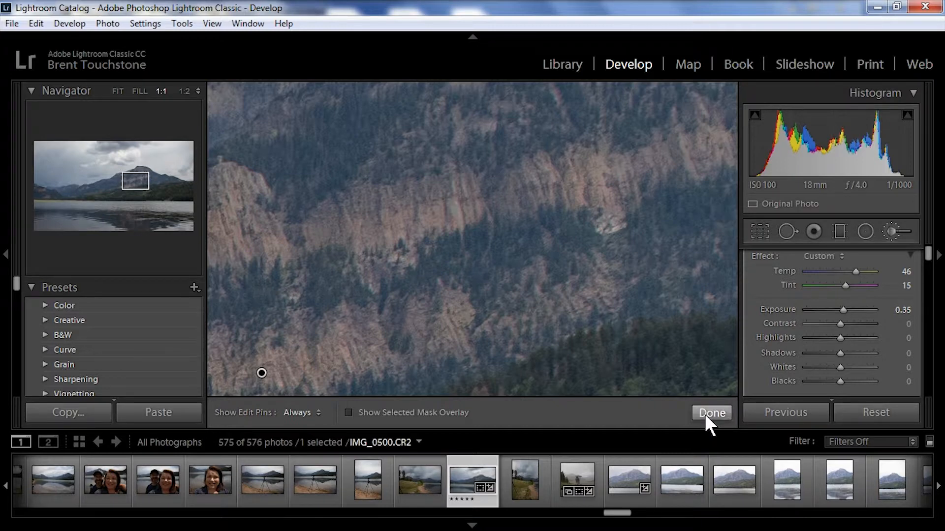
click(711, 413)
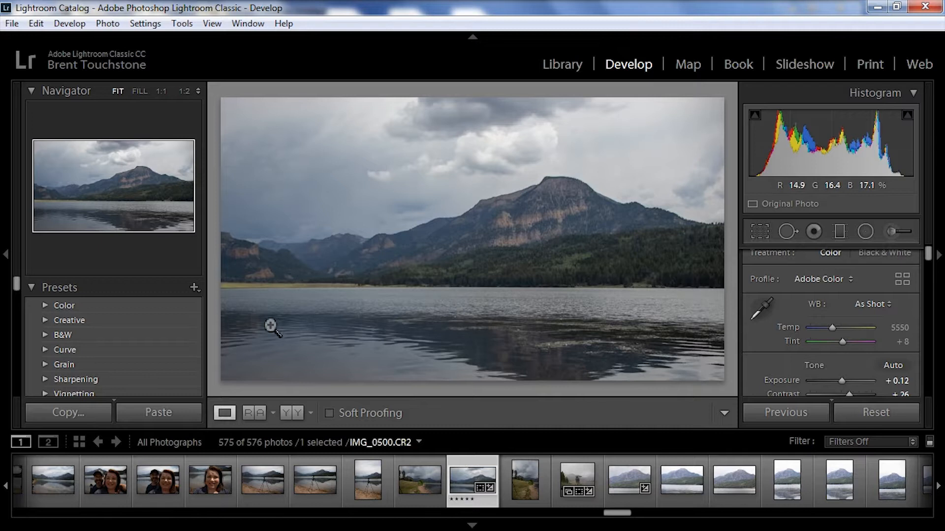
mouse_move(512, 345)
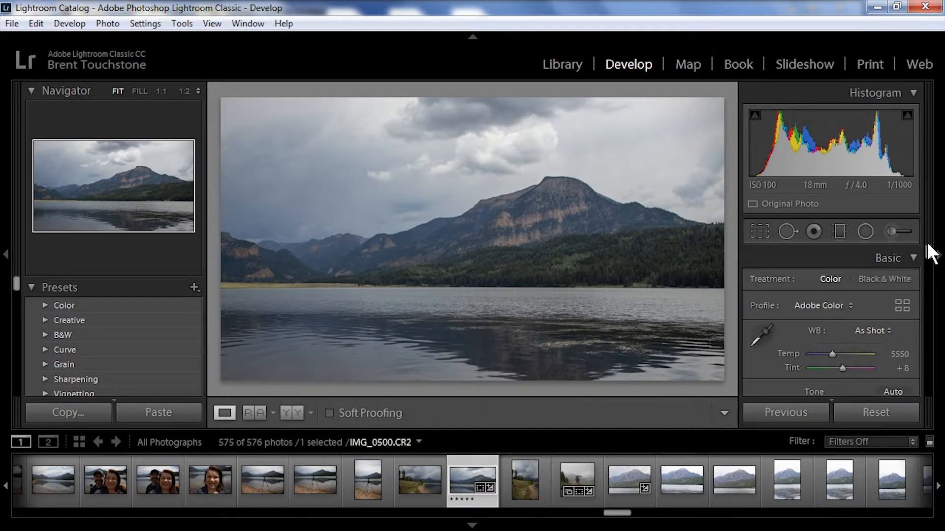
- Lower the cliff mask's temp to 30 and add a +0.26 exposure pin on the summit
click(898, 231)
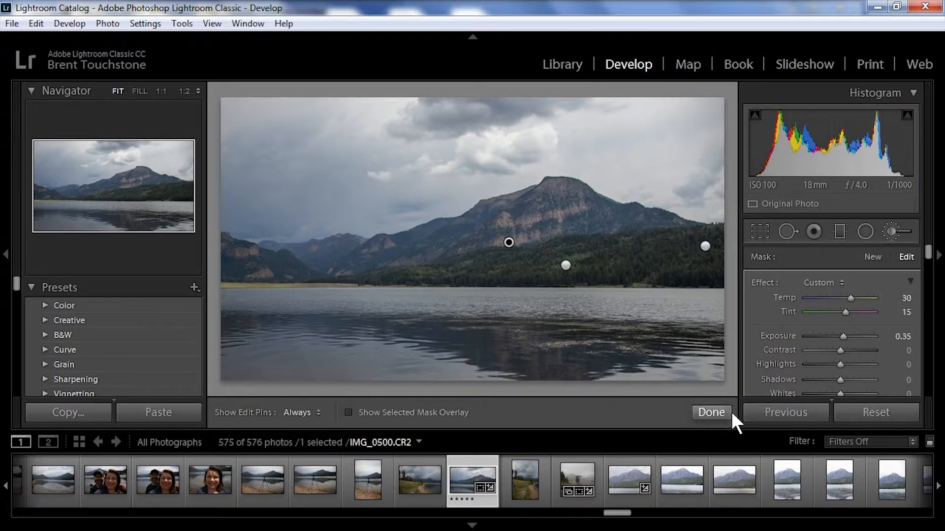
click(711, 412)
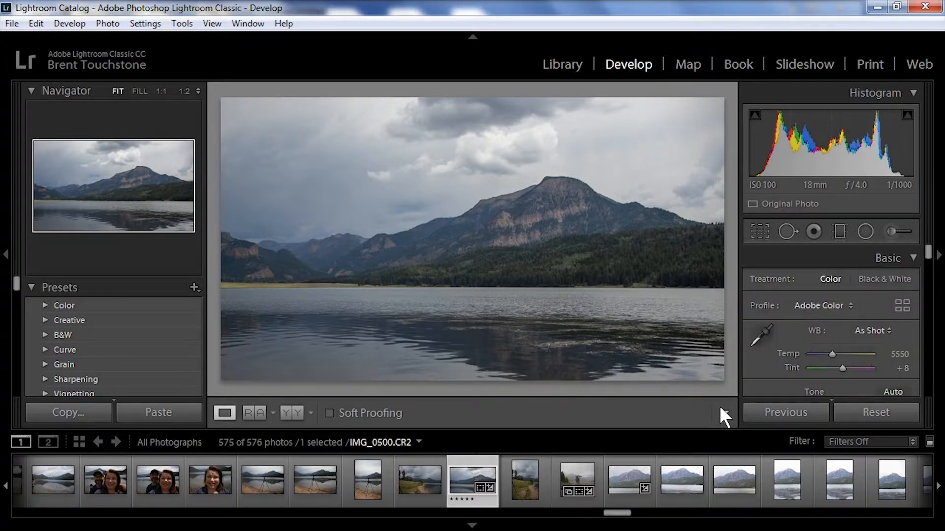
mouse_move(596, 368)
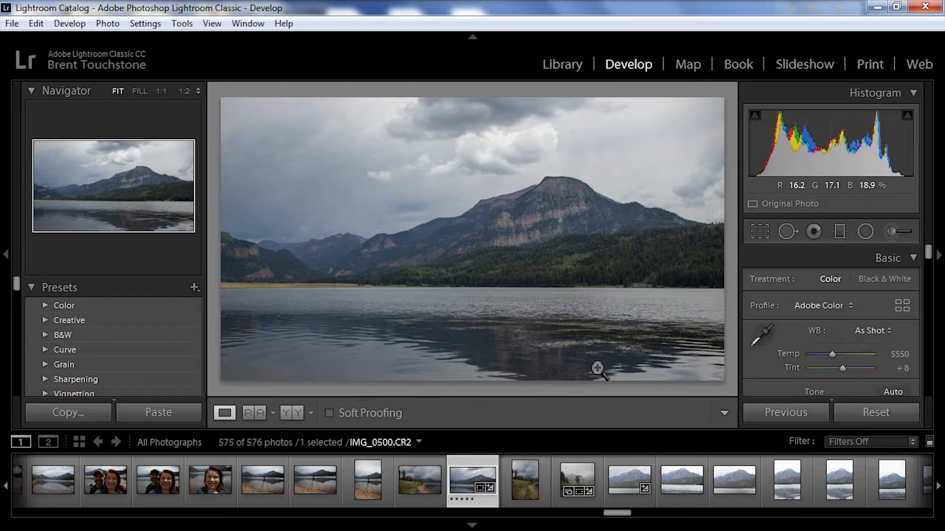
mouse_move(532, 184)
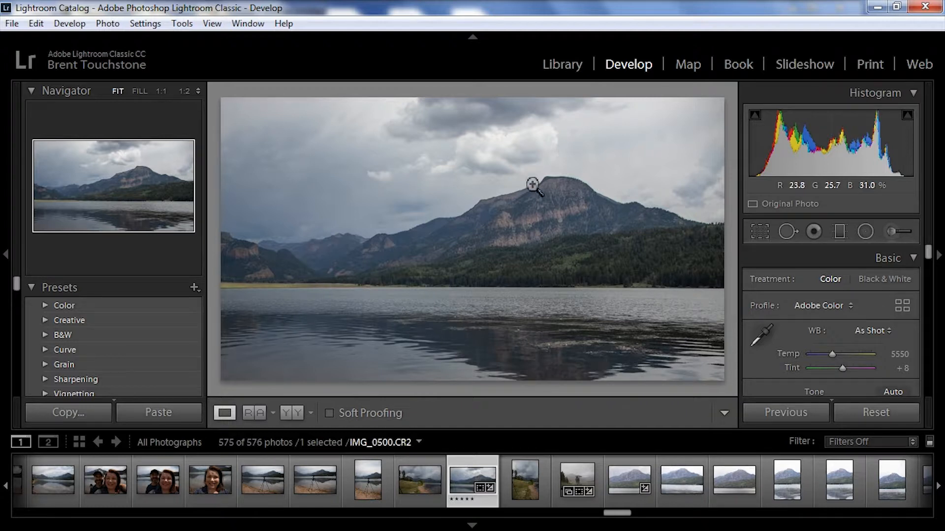
mouse_move(536, 201)
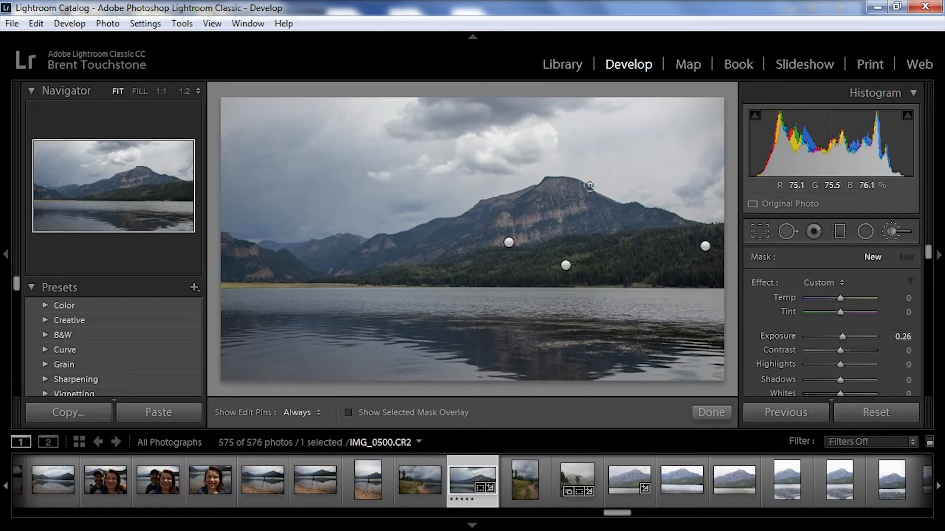
click(301, 413)
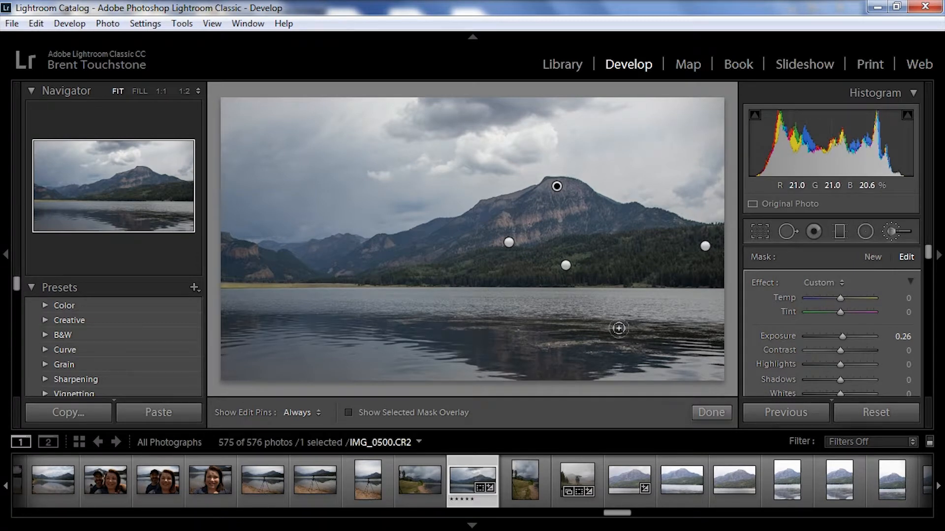
mouse_move(474, 388)
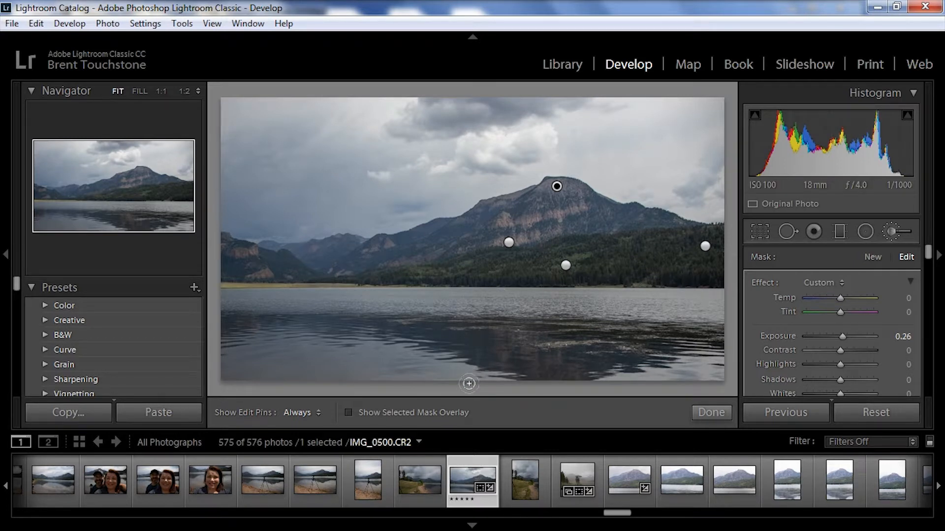
mouse_move(475, 341)
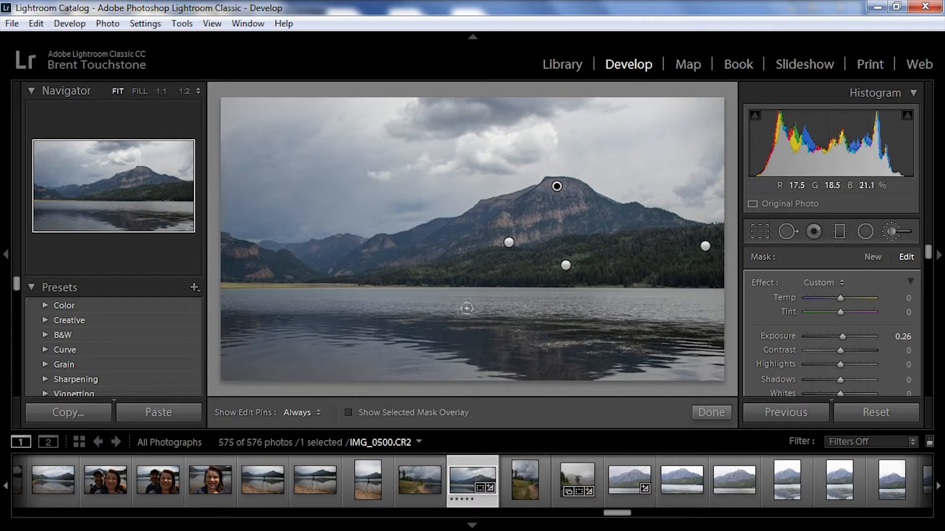
mouse_move(524, 223)
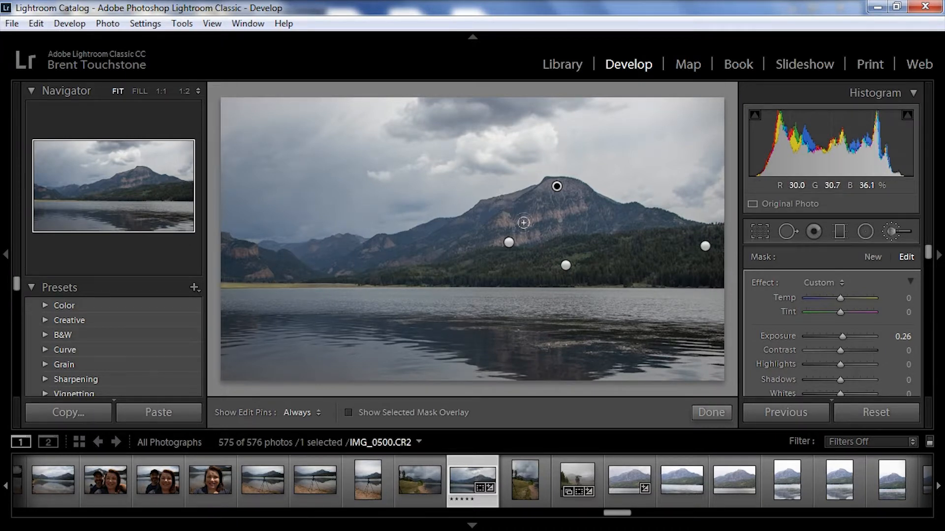
mouse_move(678, 330)
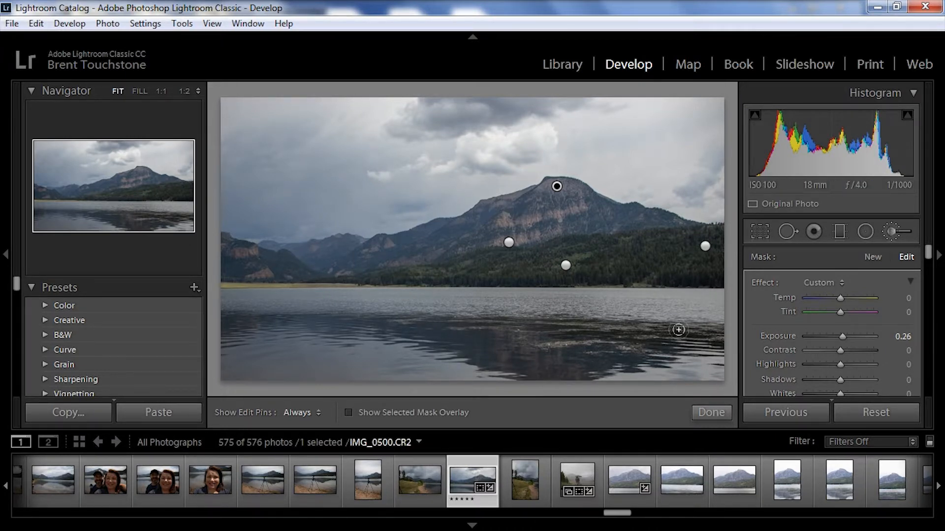
mouse_move(931, 262)
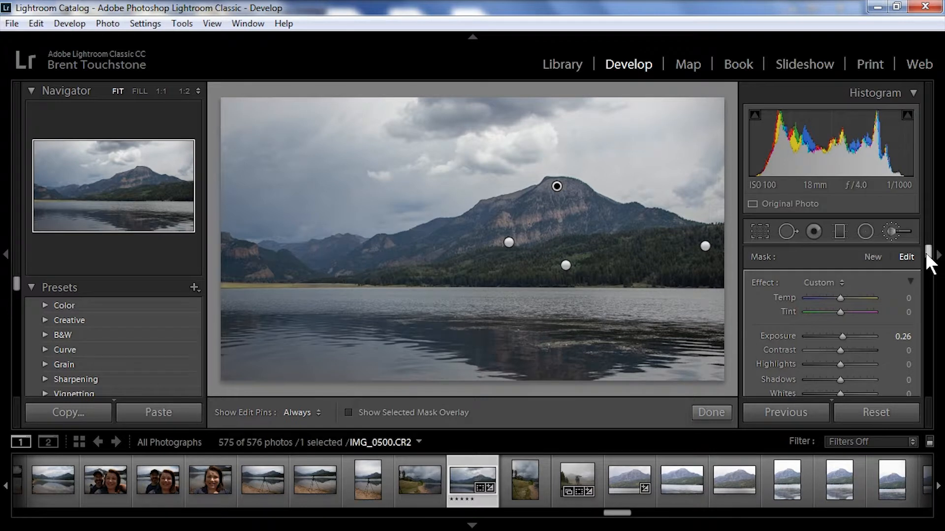
mouse_move(747, 392)
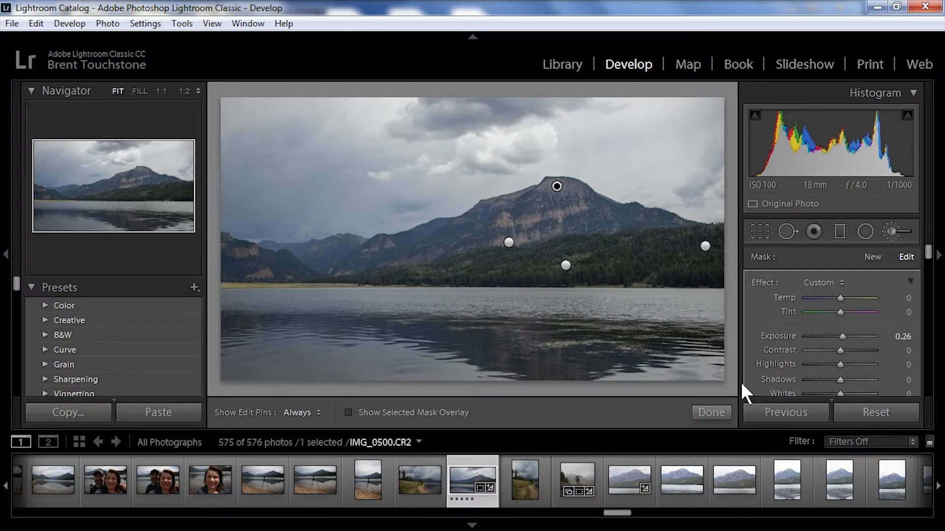
- Draw a graduated filter over the lake: exposure 0.52, whites 35, clarity −50, saturation 48
click(711, 413)
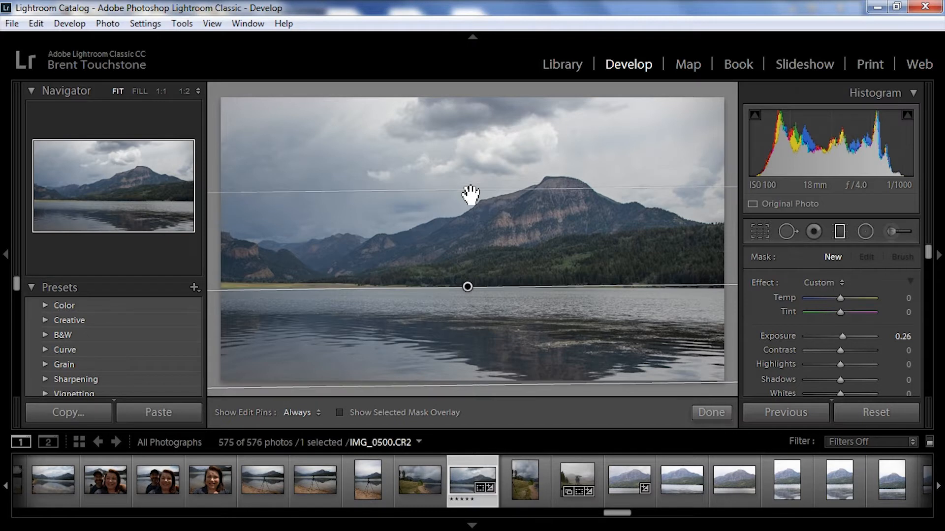
click(866, 257)
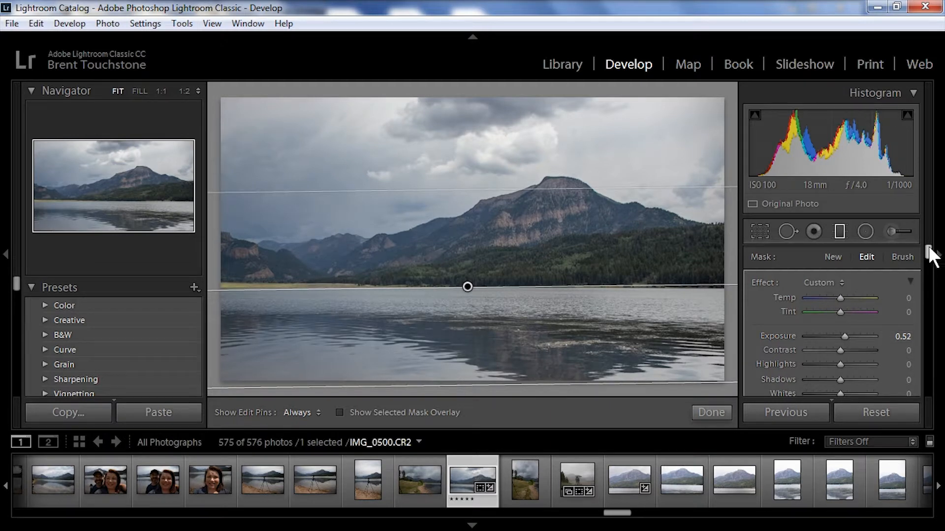
scroll(down, 3)
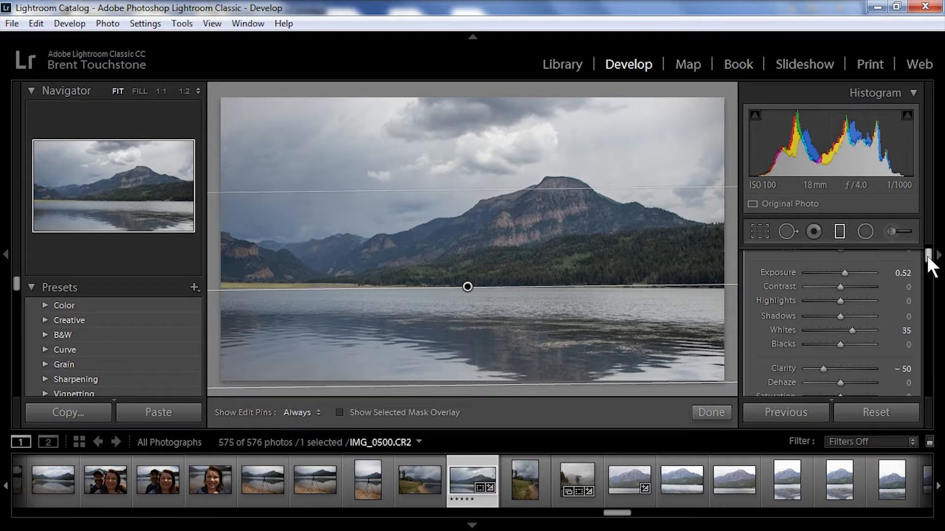
scroll(down, 3)
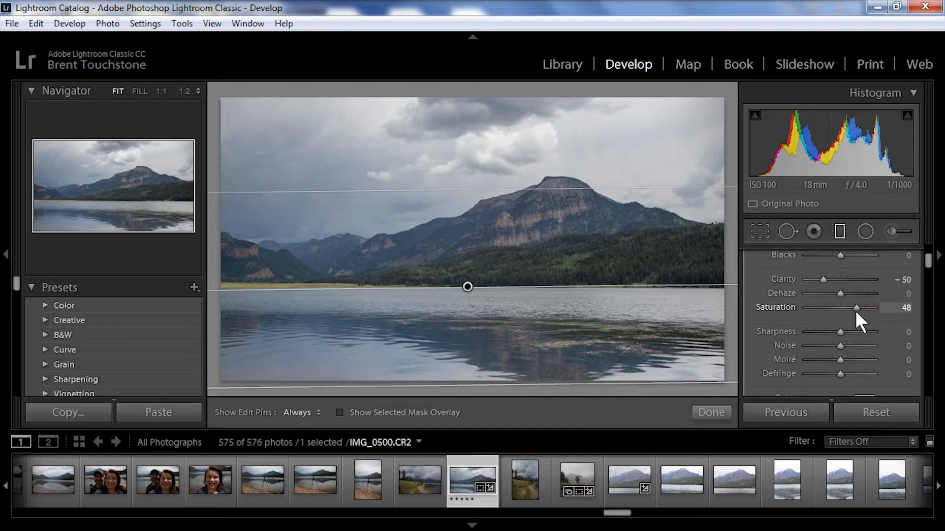
mouse_move(856, 329)
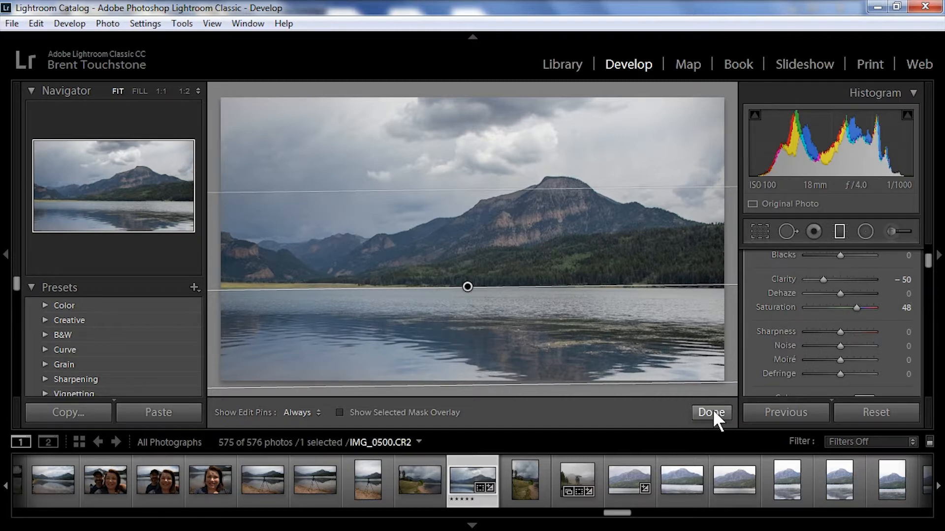
- Commit the graduated filter and return to the Basic tone panel
click(711, 413)
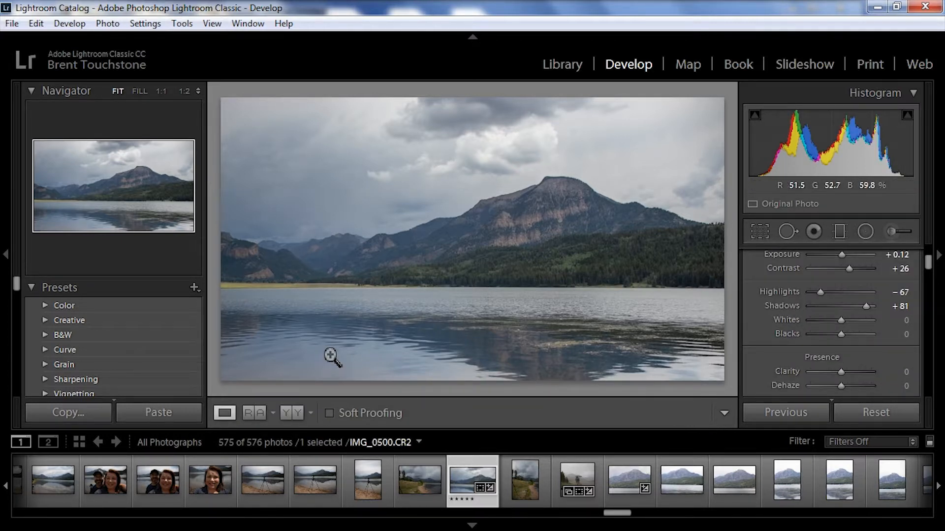
mouse_move(501, 306)
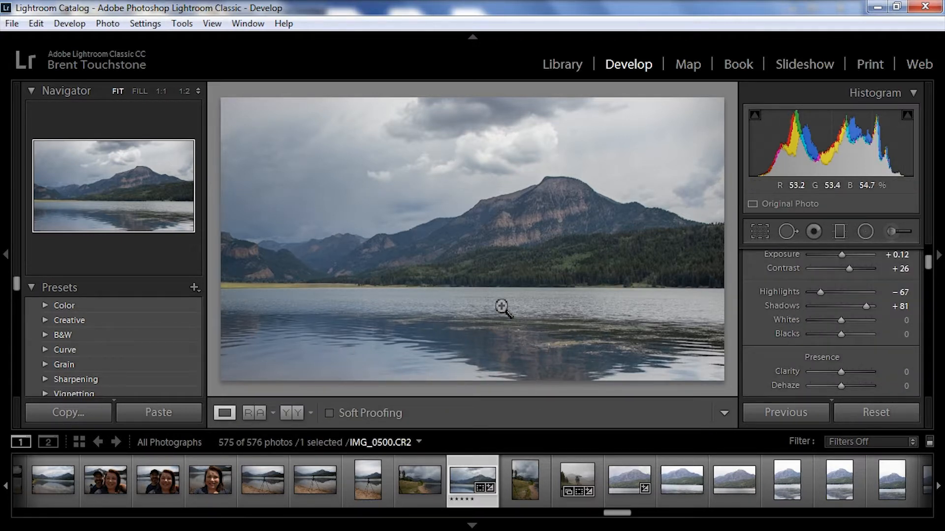
mouse_move(723, 247)
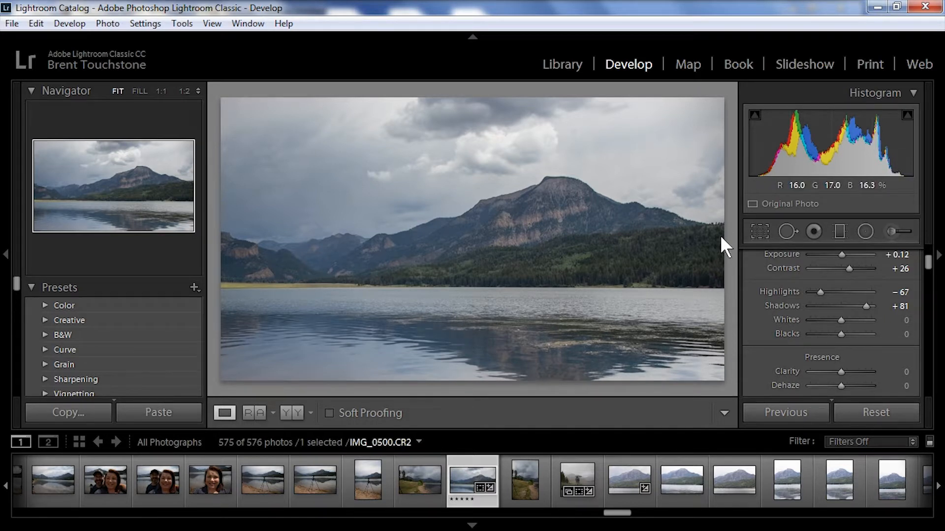
mouse_move(232, 107)
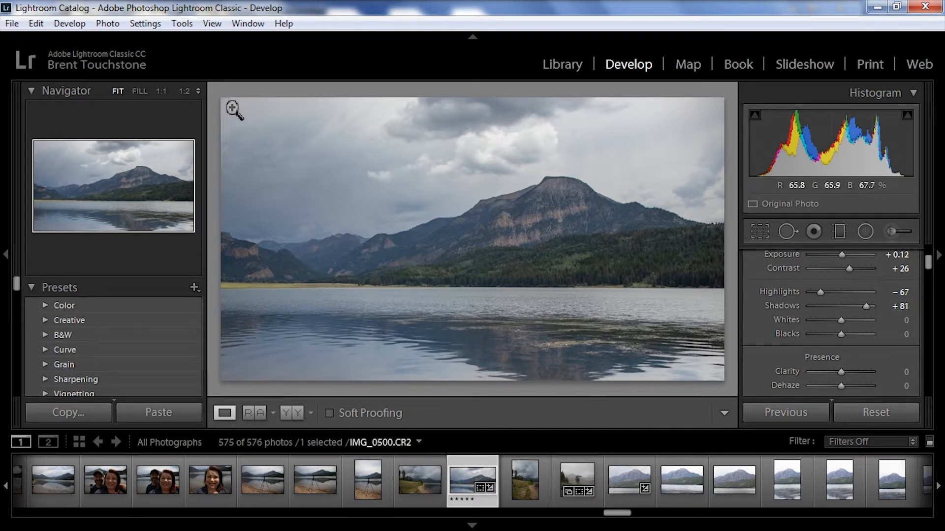
mouse_move(94, 155)
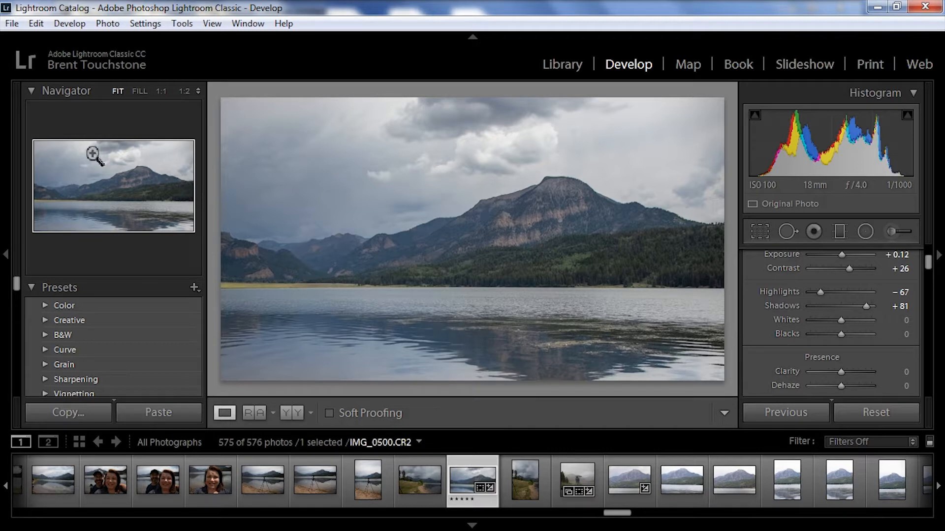
mouse_move(324, 209)
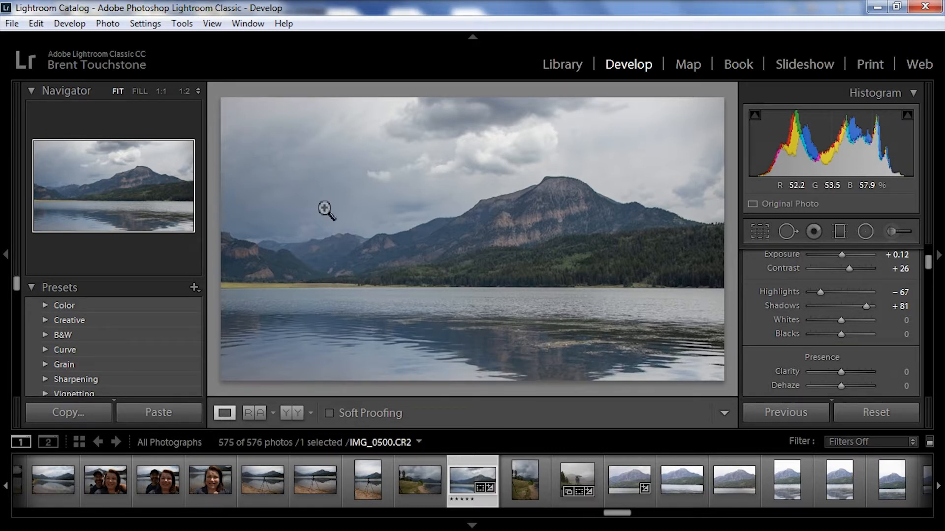
mouse_move(331, 147)
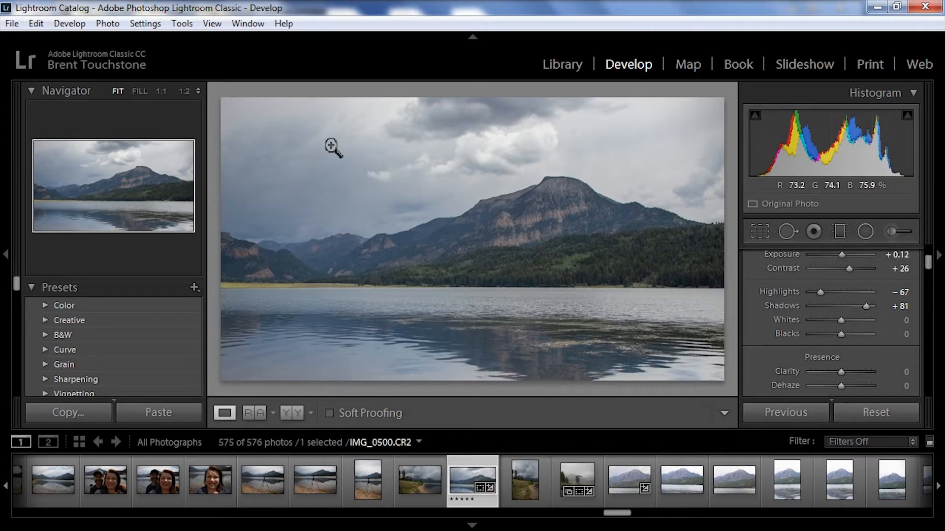
mouse_move(363, 238)
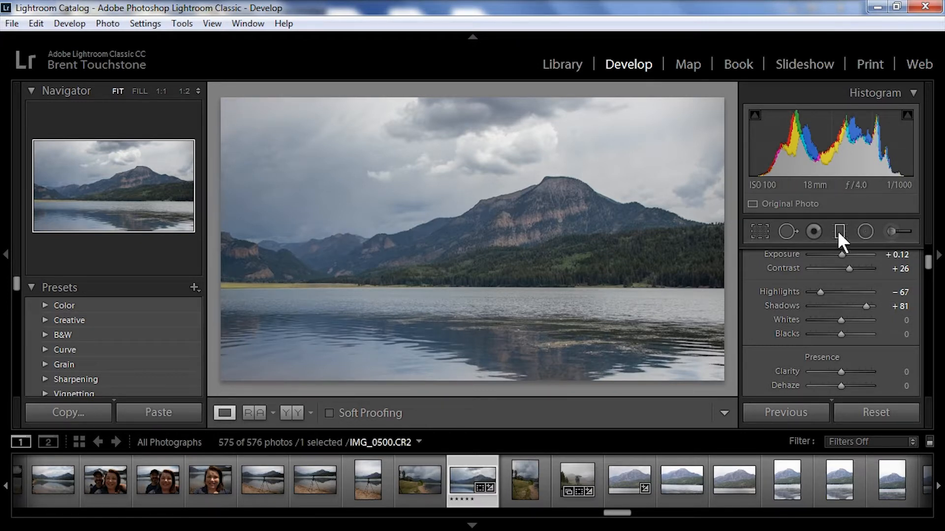
- Add a diagonal graduated filter with exposure 0.26 and temperature 20, then commit it
click(813, 231)
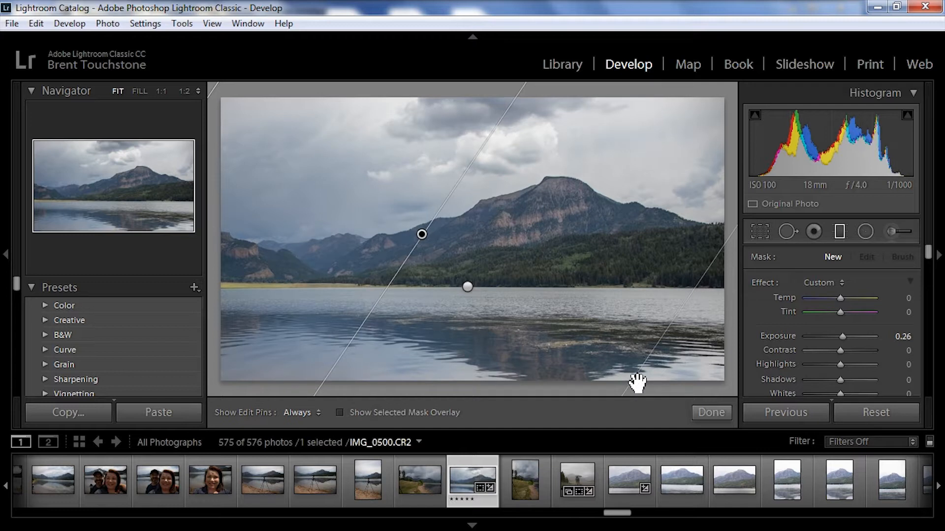
mouse_move(850, 351)
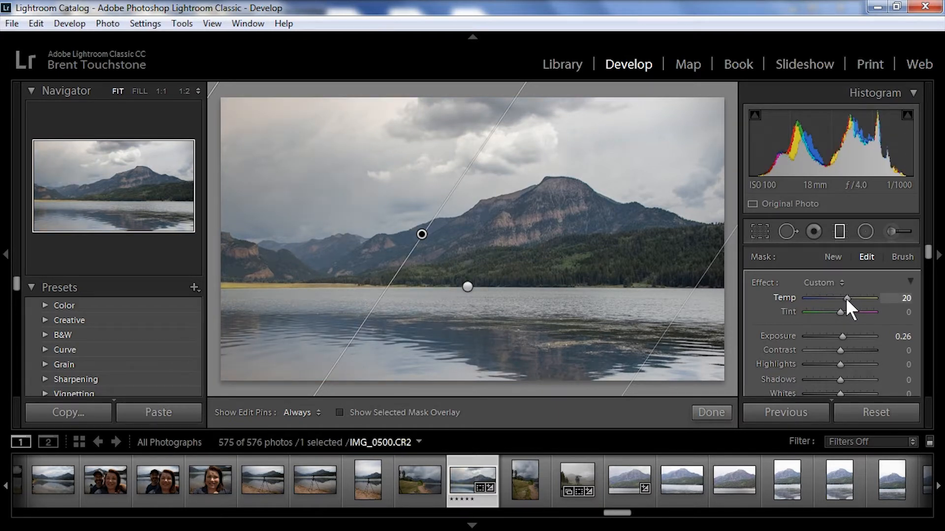
mouse_move(711, 413)
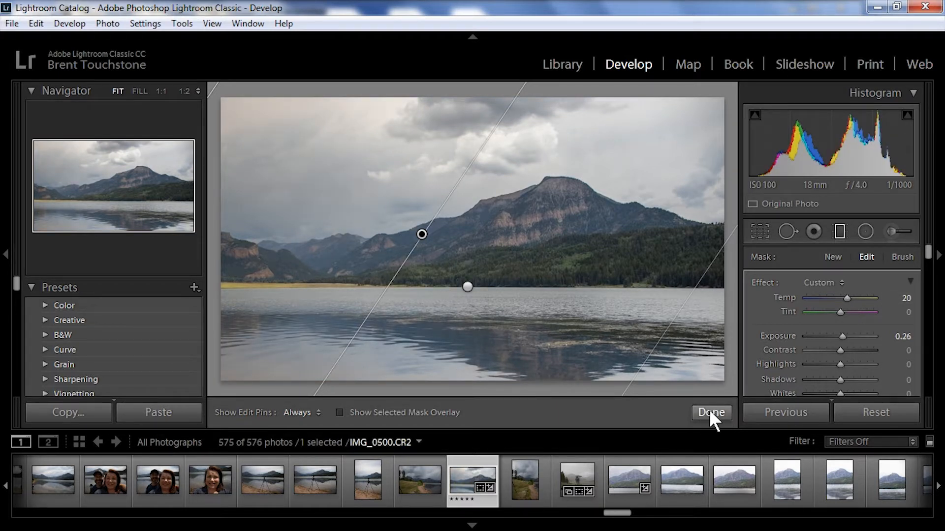
click(711, 412)
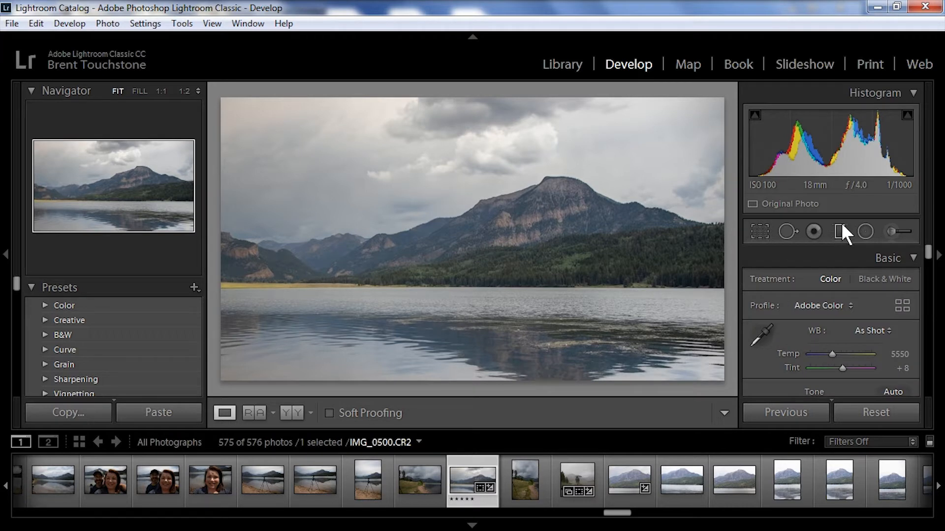
- Add a diagonal graduated filter with temperature −9 and exposure −0.35, then commit it
click(839, 231)
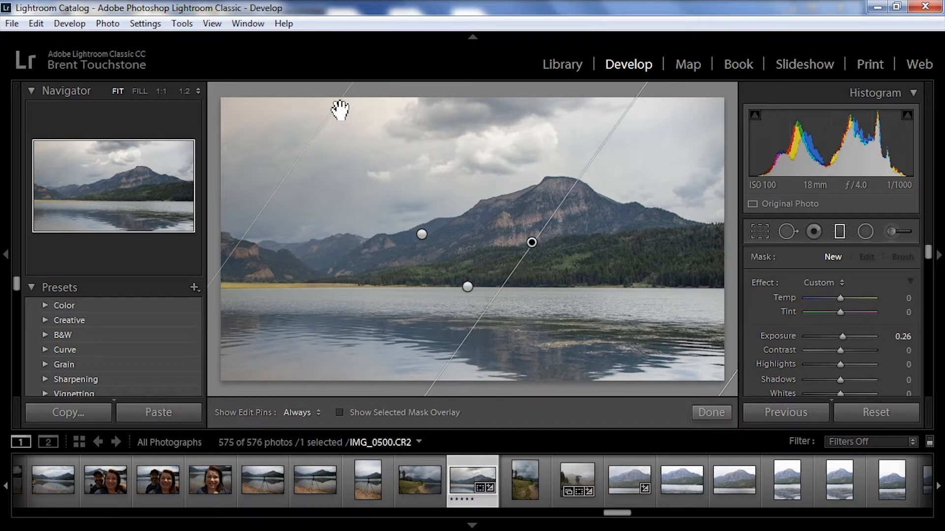
click(866, 257)
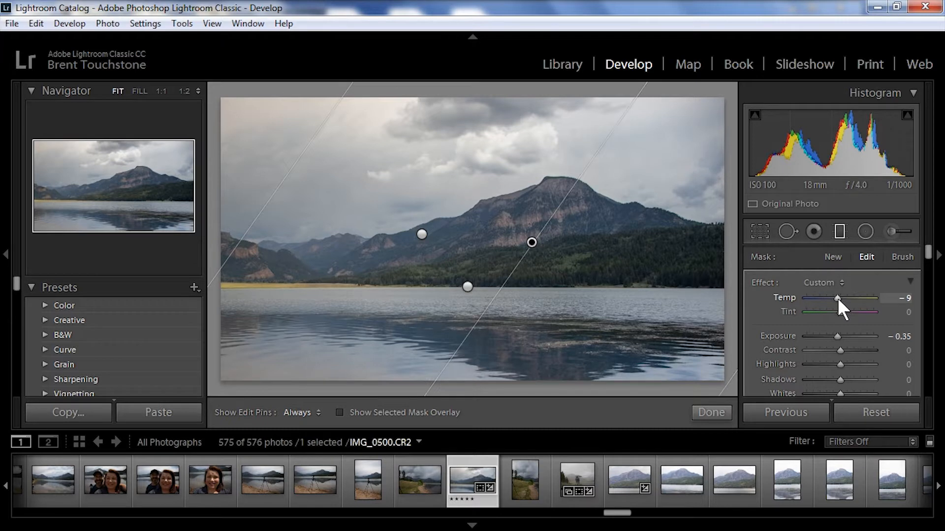
mouse_move(449, 226)
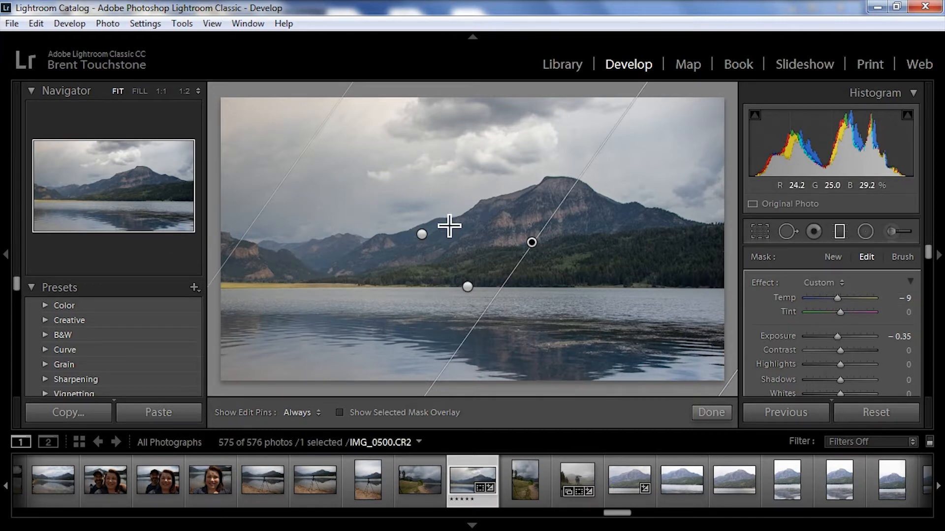
click(711, 412)
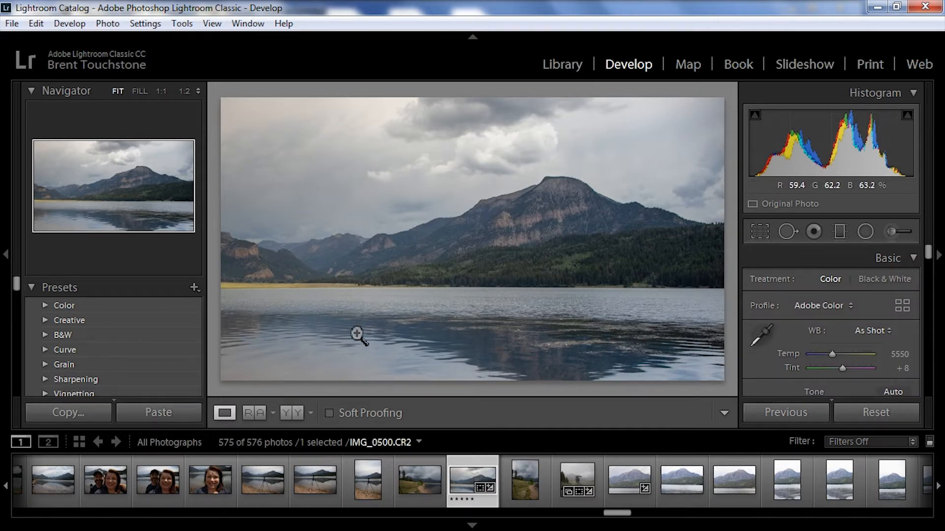
mouse_move(647, 130)
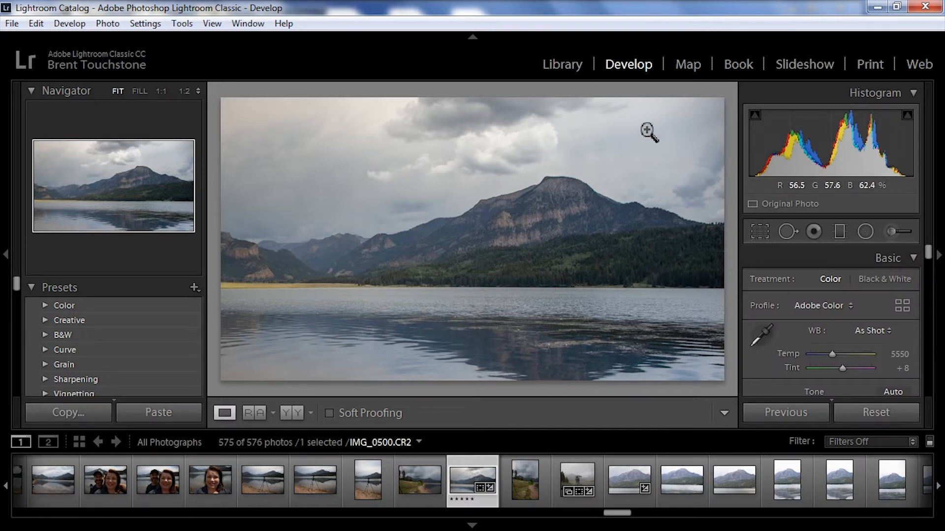
mouse_move(515, 196)
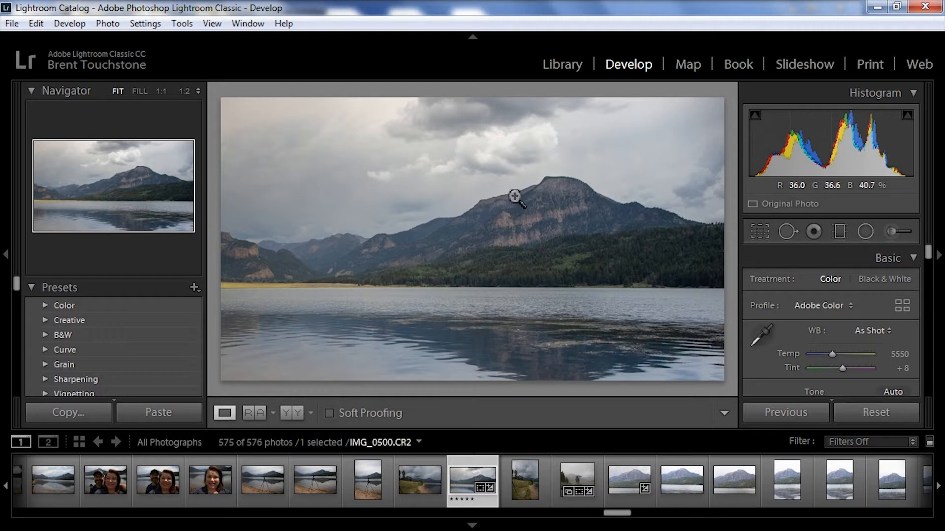
mouse_move(694, 261)
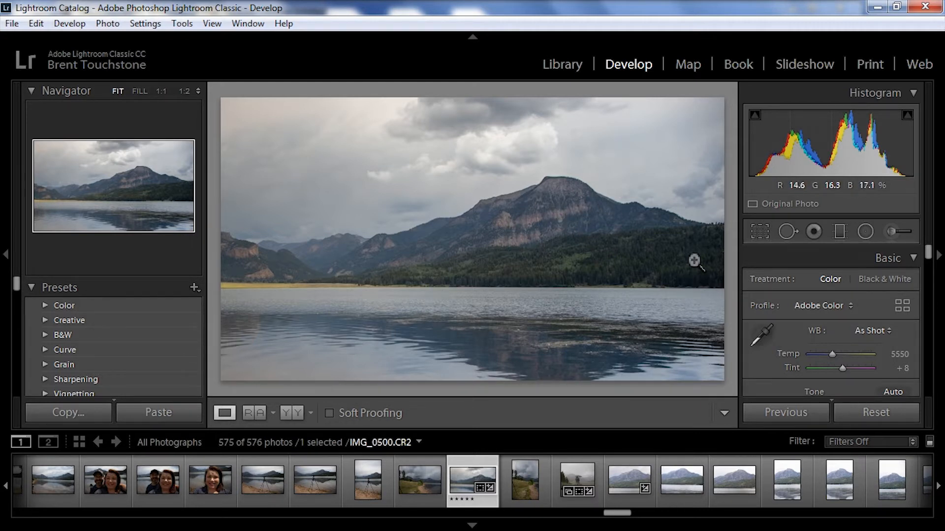
mouse_move(865, 231)
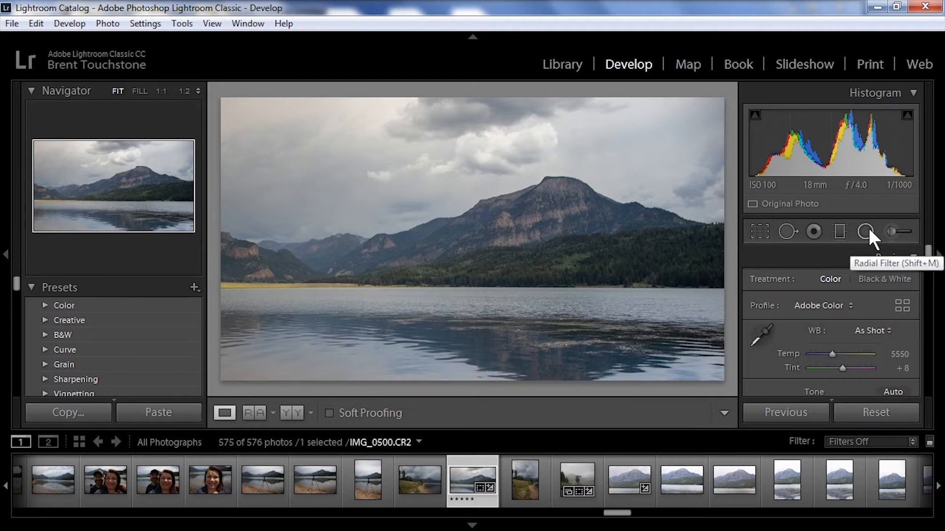
- Draw a Dodge (Lighten) radial filter over the forested hillside and commit it
click(865, 232)
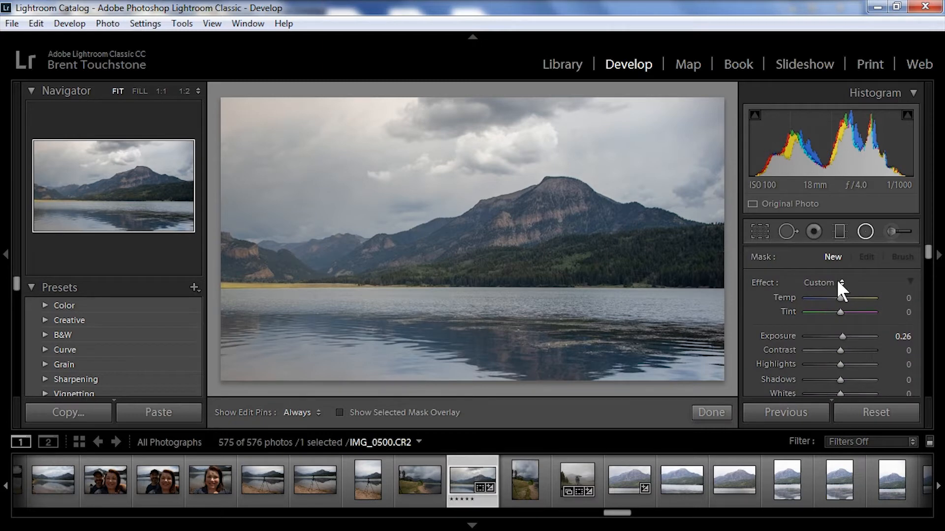
click(841, 283)
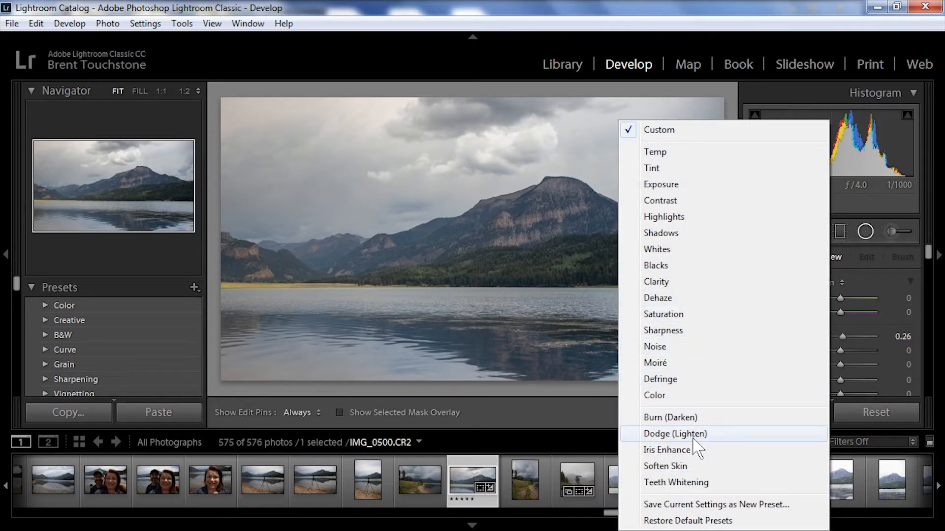
click(676, 433)
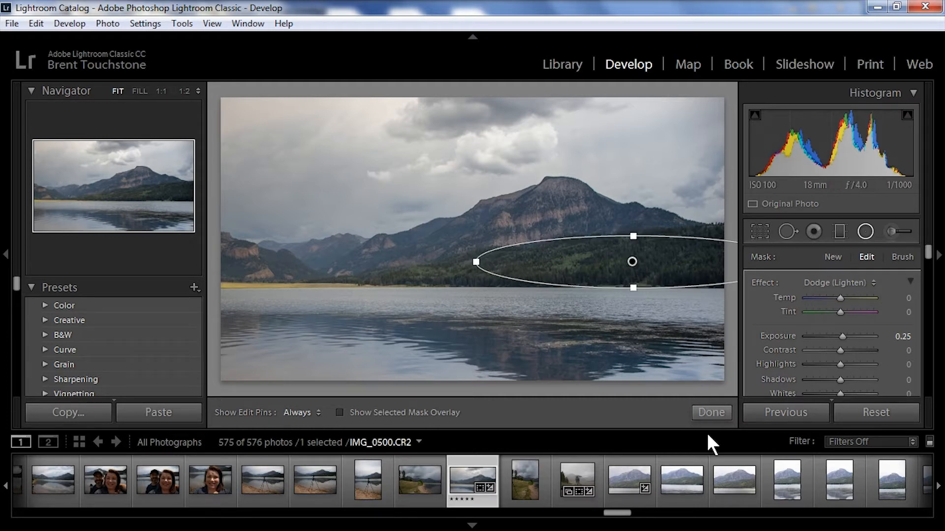
click(710, 413)
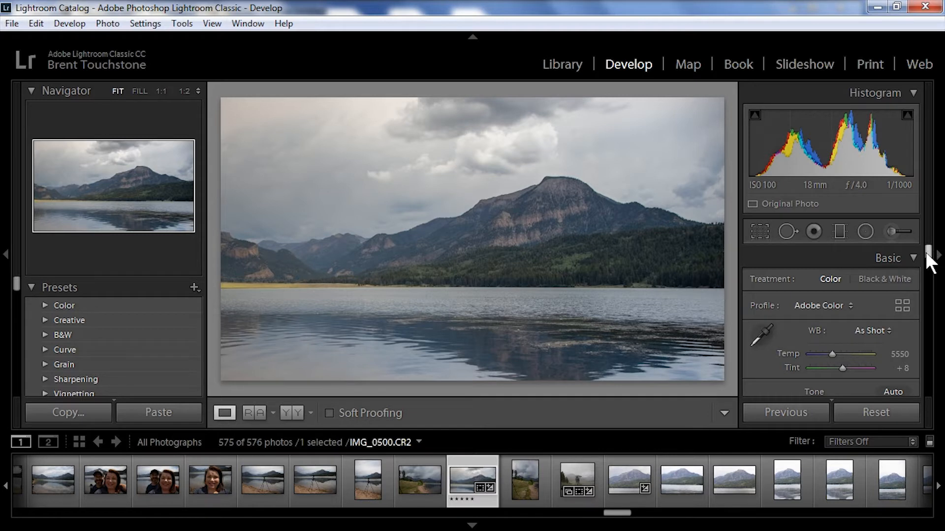
- Scroll the Basic panel down to the Tone sliders
scroll(down, 3)
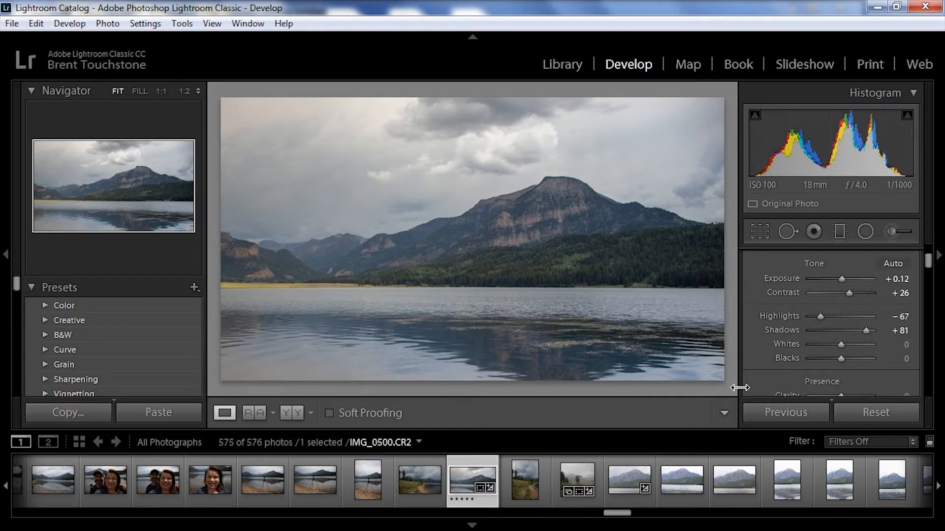
mouse_move(285, 124)
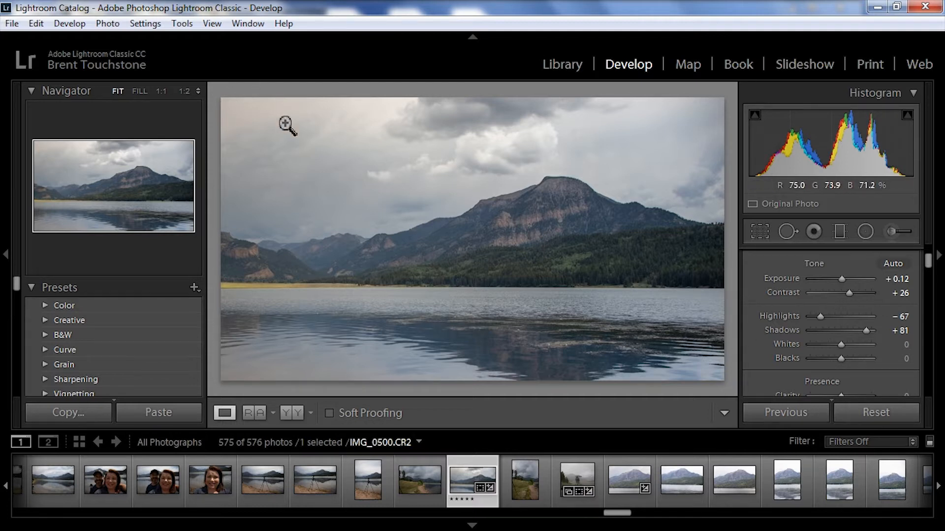
mouse_move(794, 386)
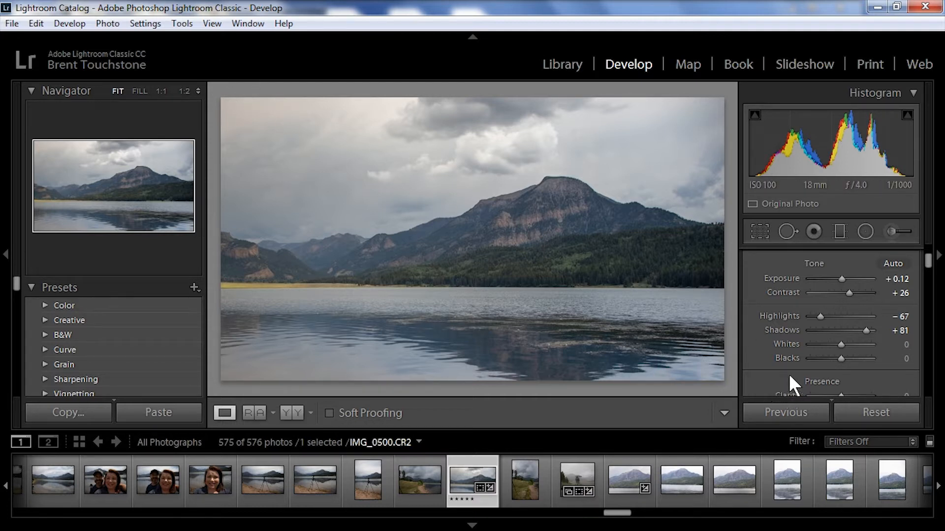
mouse_move(842, 344)
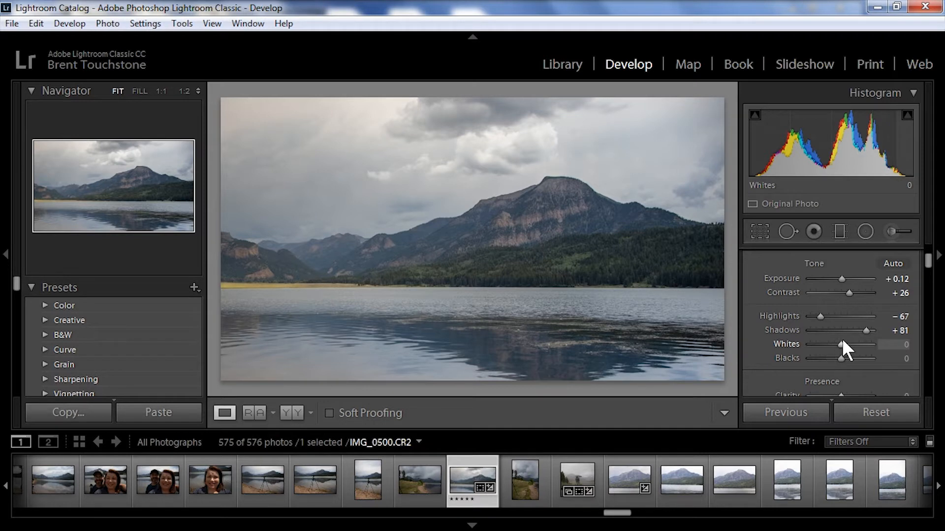
mouse_move(813, 317)
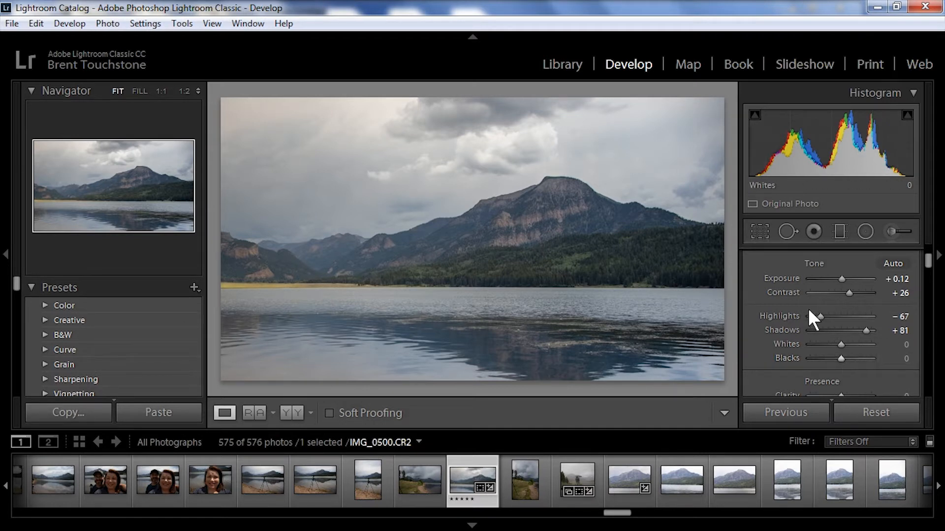
mouse_move(596, 304)
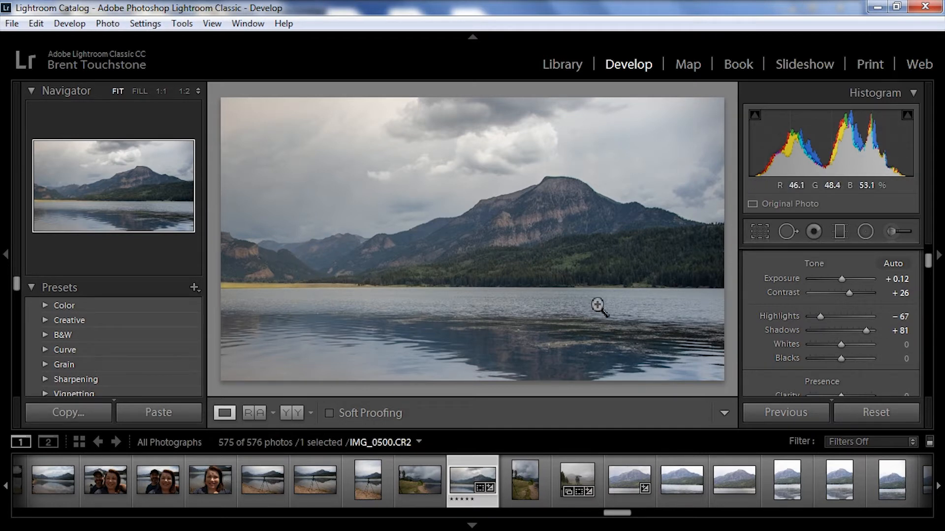
mouse_move(362, 167)
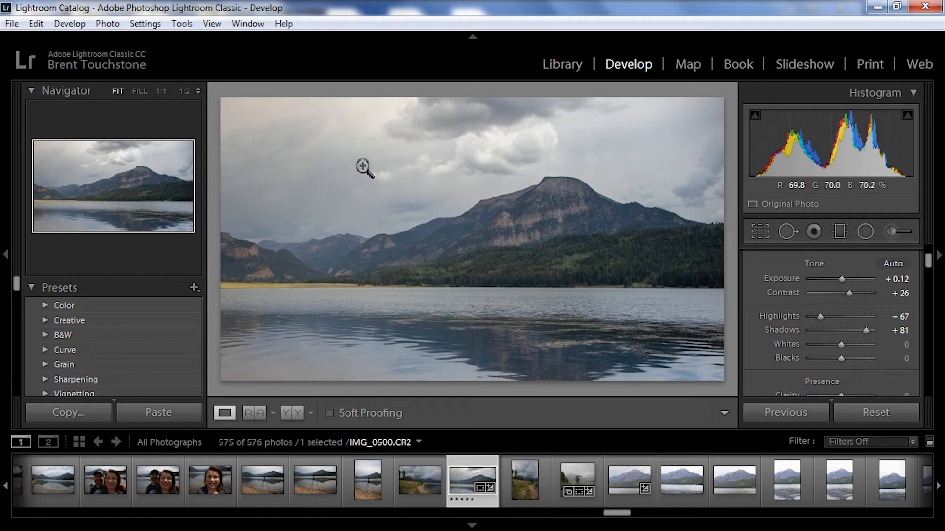
mouse_move(705, 284)
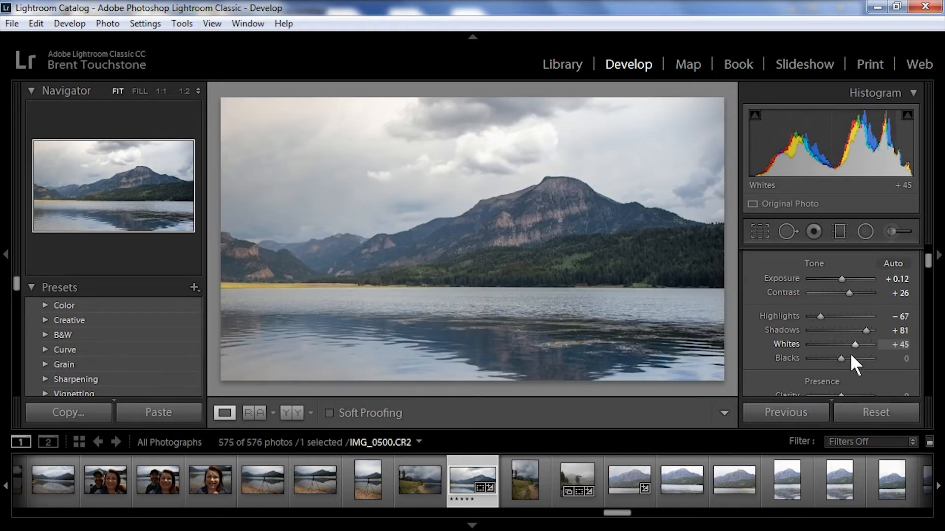
mouse_move(671, 259)
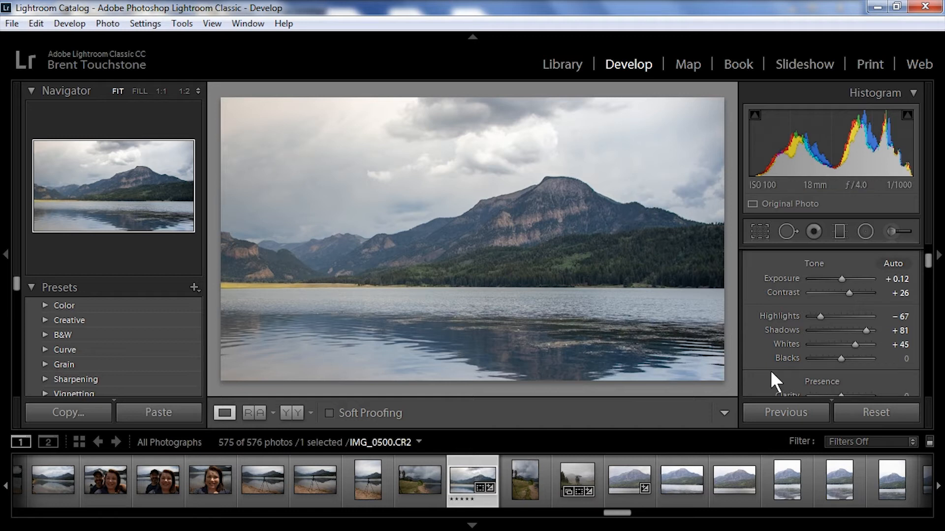
mouse_move(842, 361)
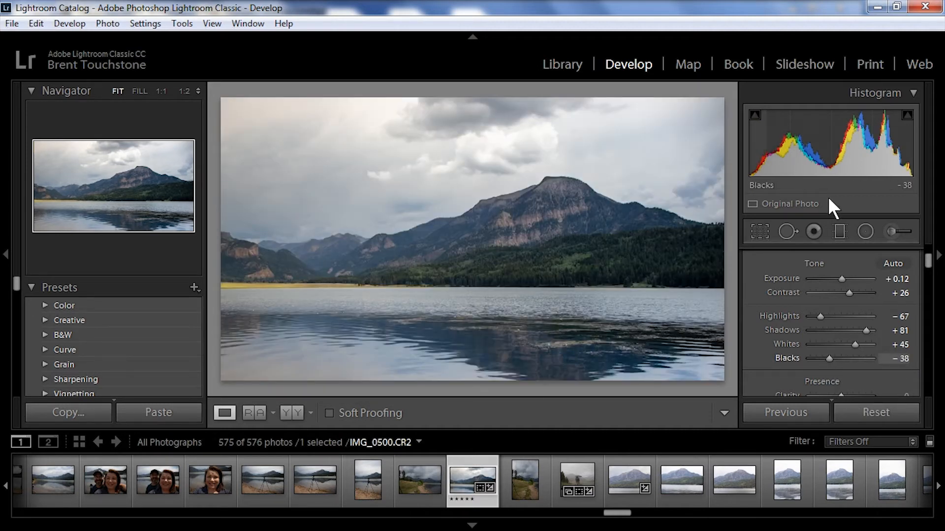
mouse_move(765, 87)
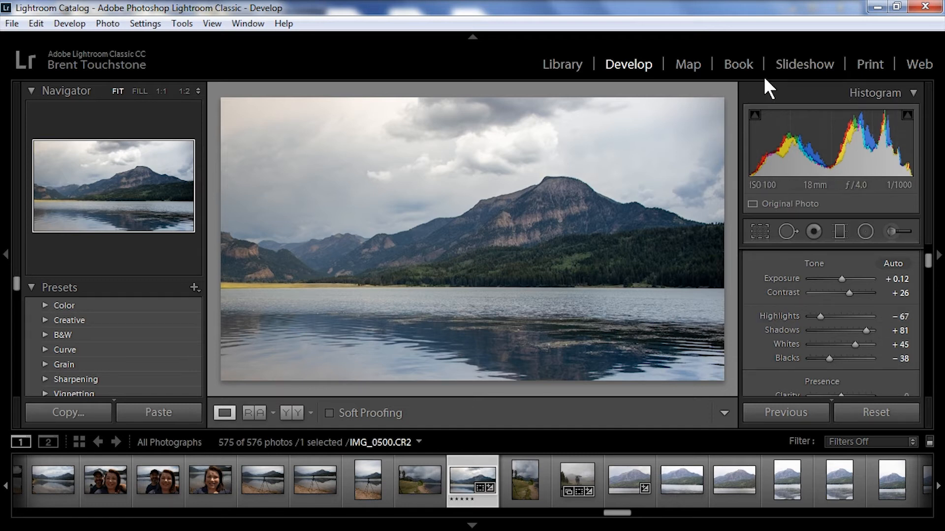
mouse_move(748, 179)
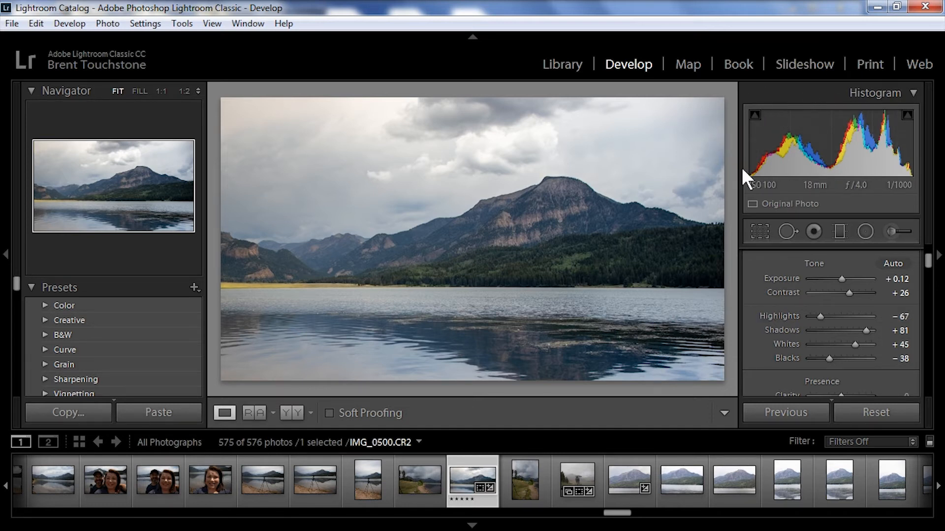
mouse_move(747, 153)
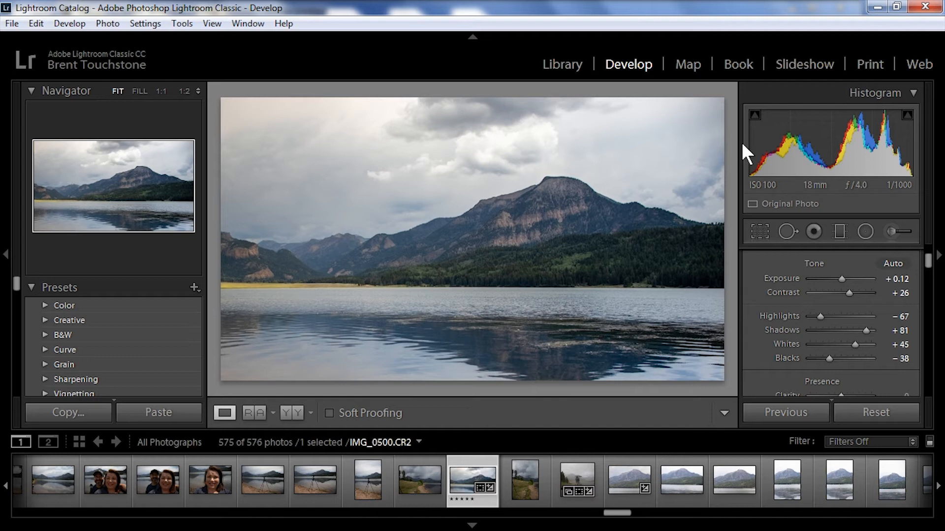
mouse_move(868, 183)
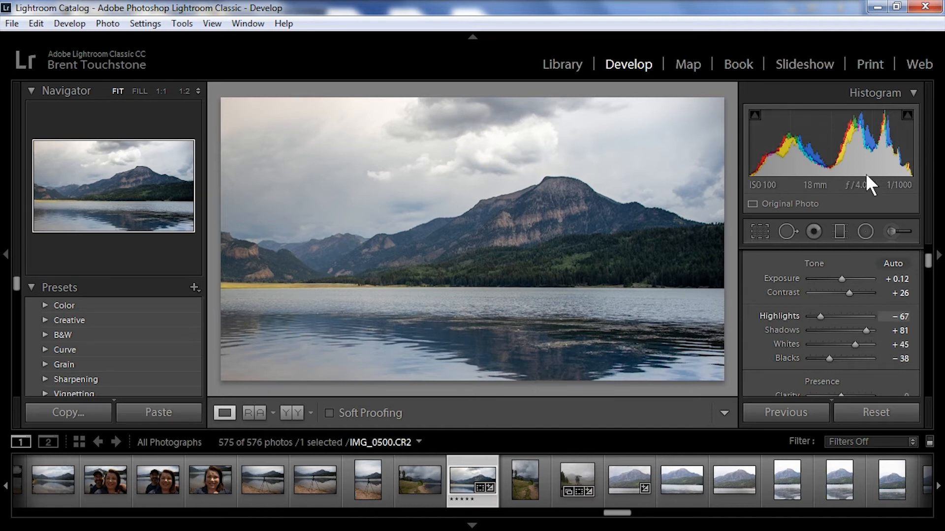
mouse_move(886, 118)
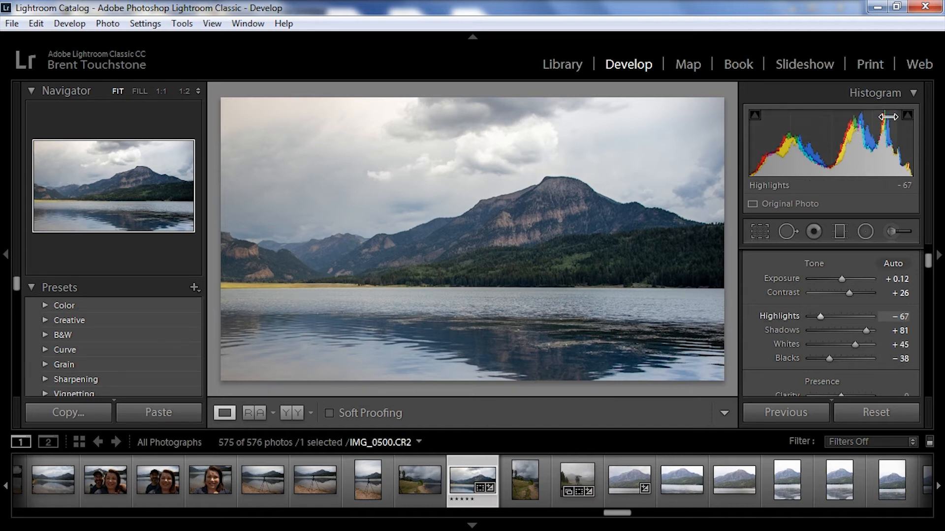
mouse_move(315, 154)
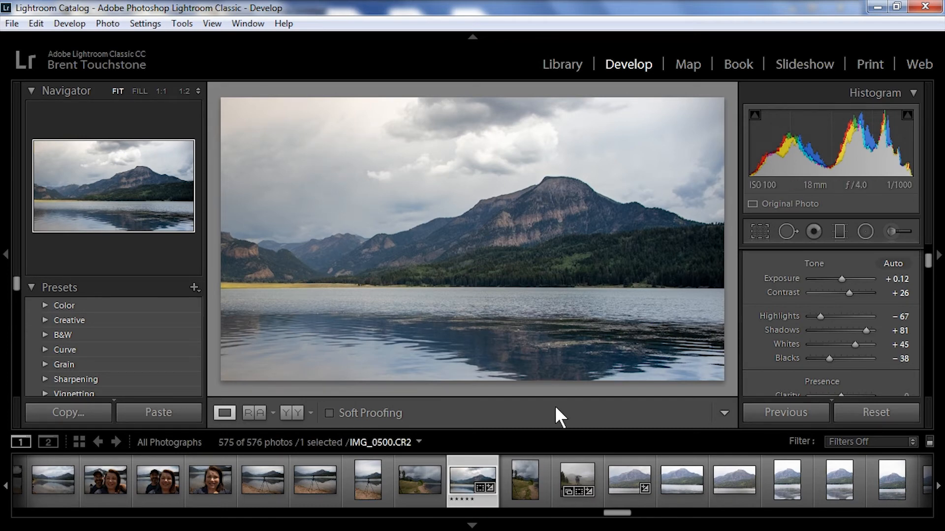
mouse_move(367, 432)
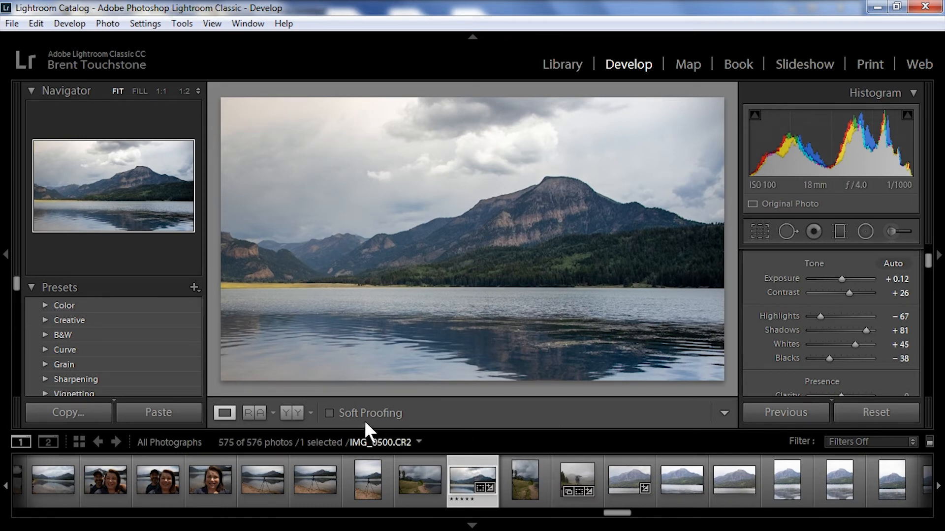
mouse_move(292, 416)
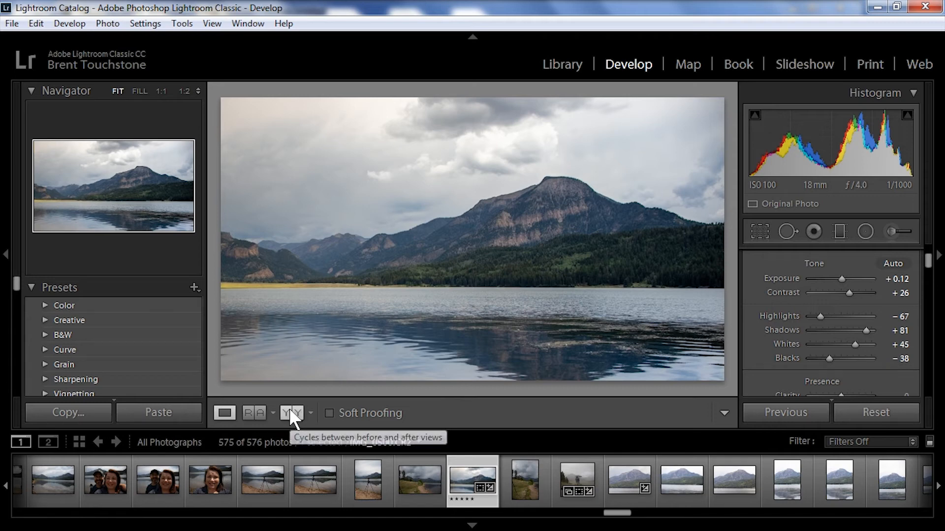
- Switch to the side-by-side Before/After view of the mountain lake photo
click(292, 413)
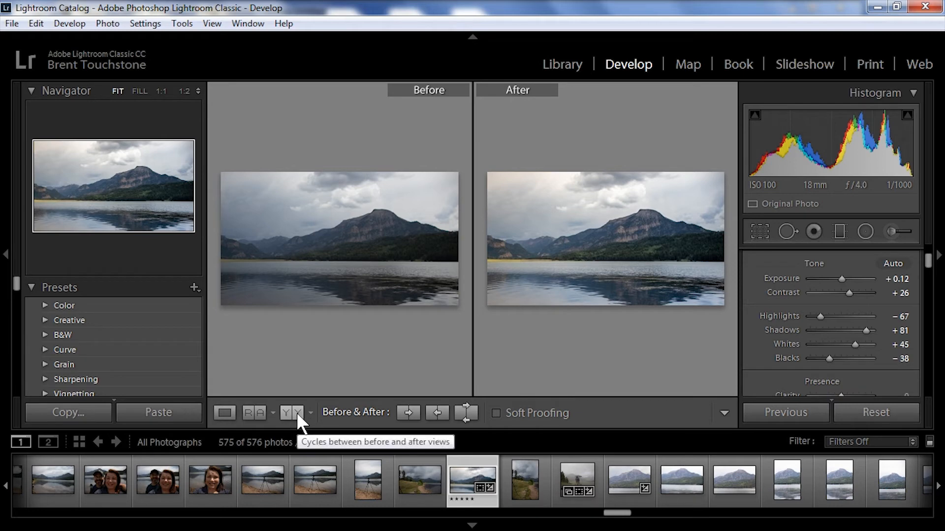
mouse_move(439, 404)
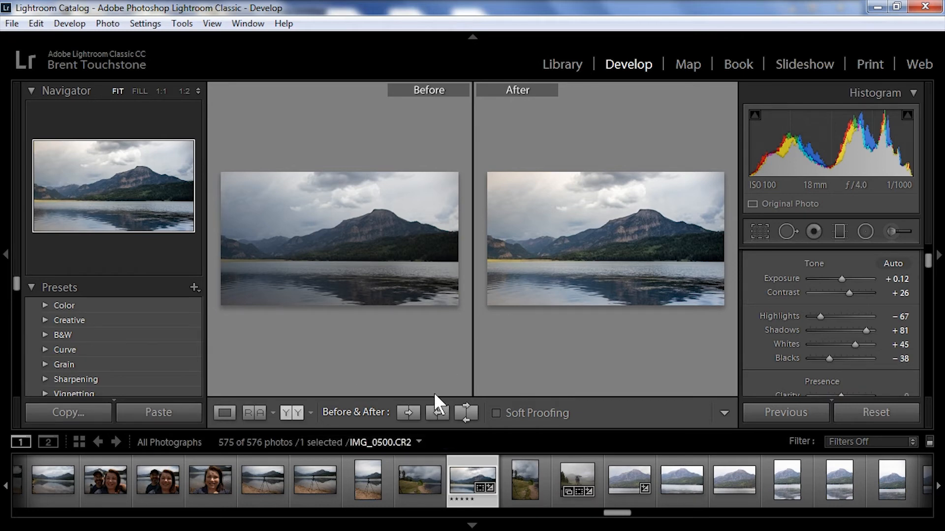